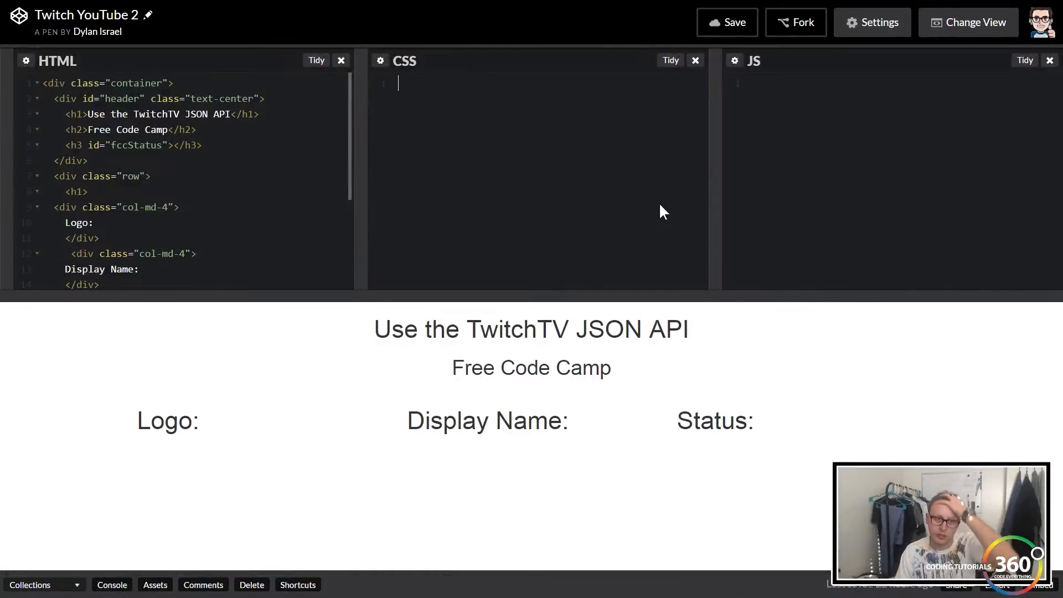
mouse_move(338, 332)
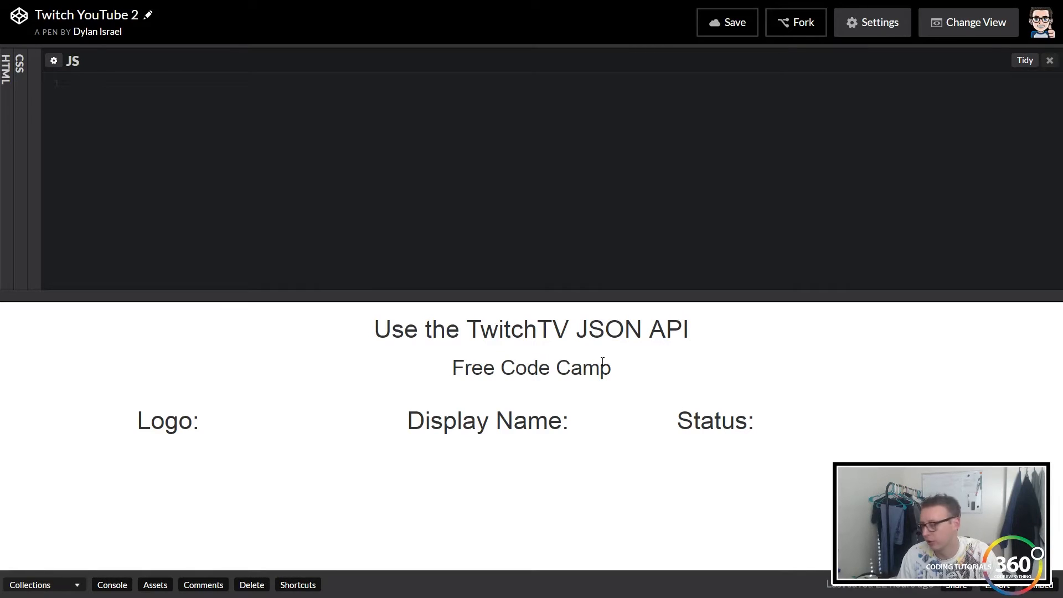
mouse_move(59, 224)
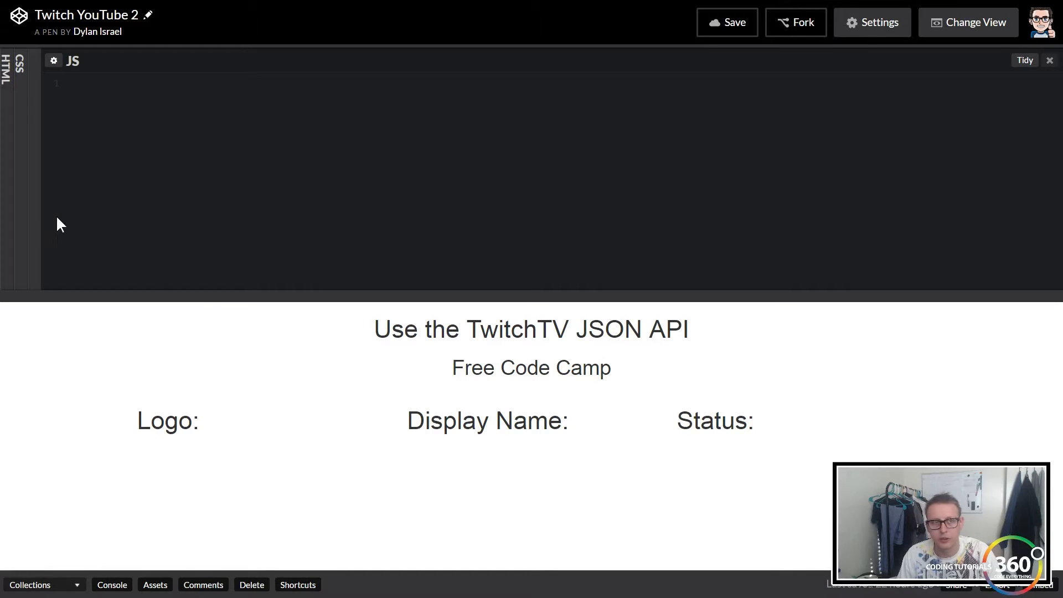
- Re-expand the HTML editor so it sits beside the JavaScript editor
left_click(7, 78)
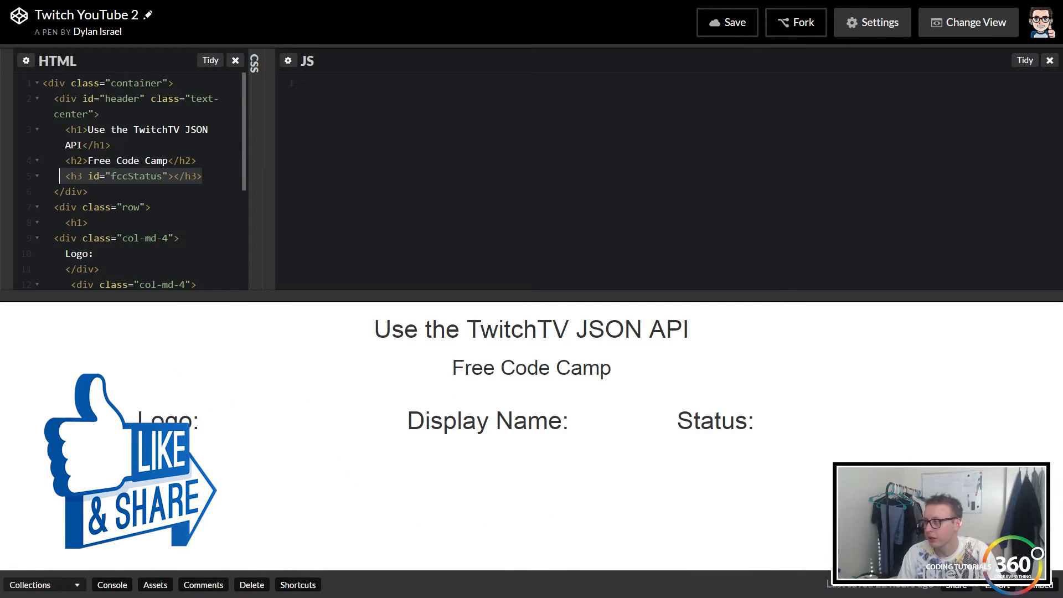
mouse_move(619, 180)
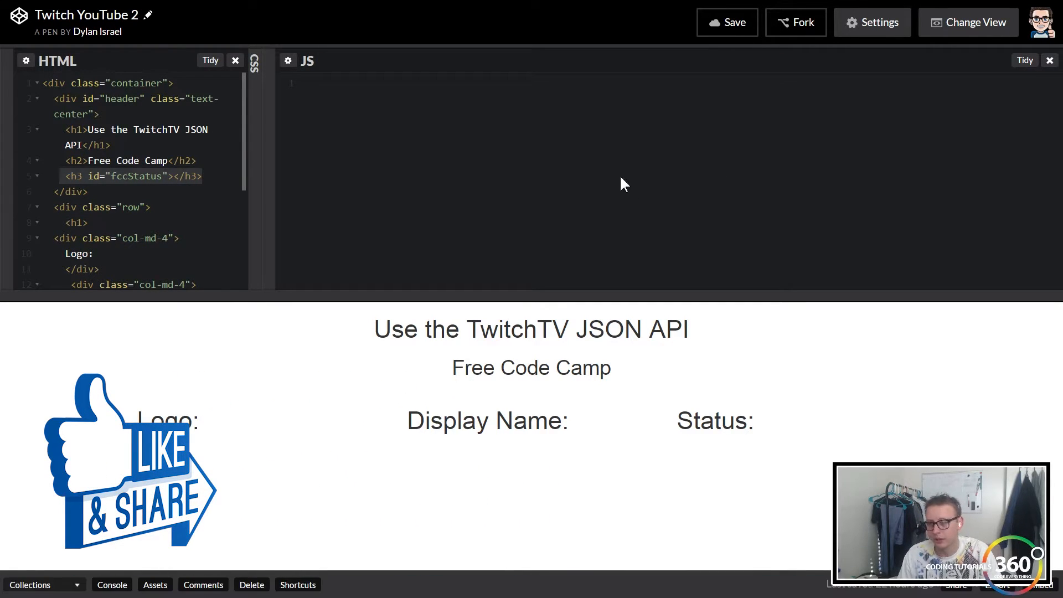
- Maximise the JavaScript editor and add the comment //RUN OUR JQUERY
left_click(235, 60)
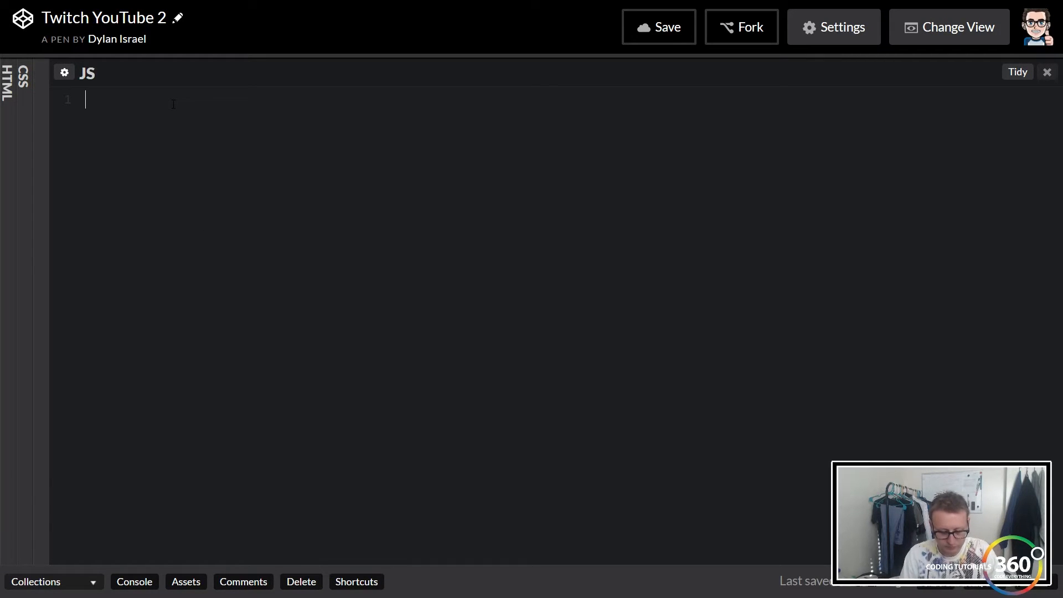
type("$()")
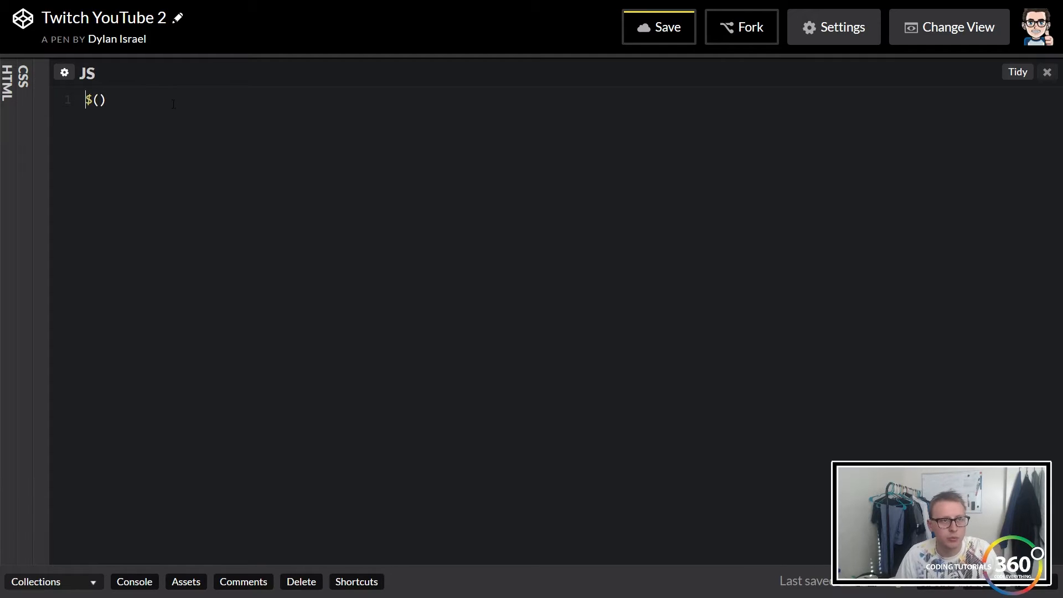
type("//")
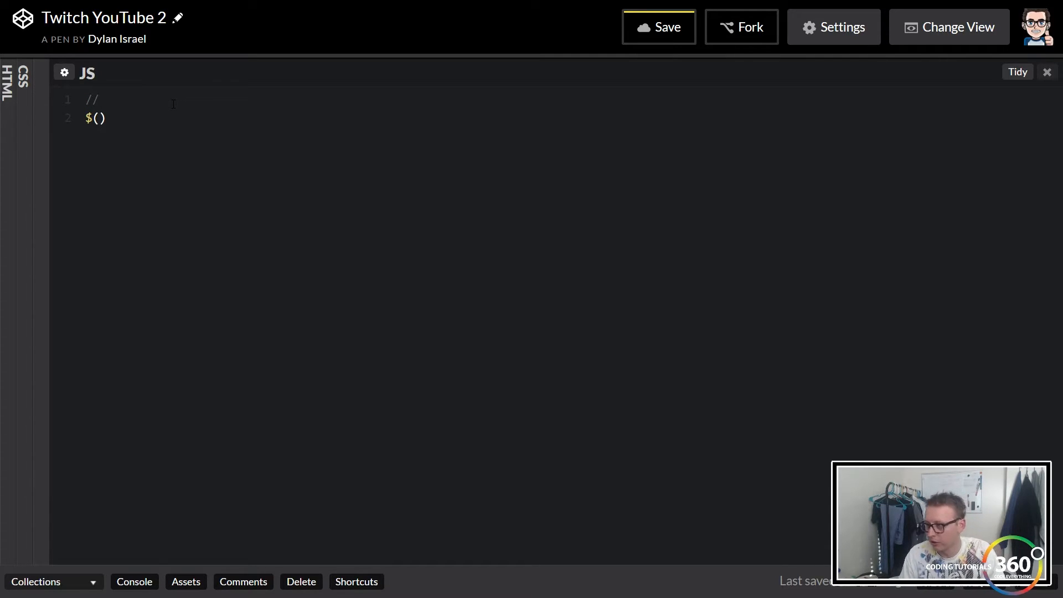
type("RUN OUR")
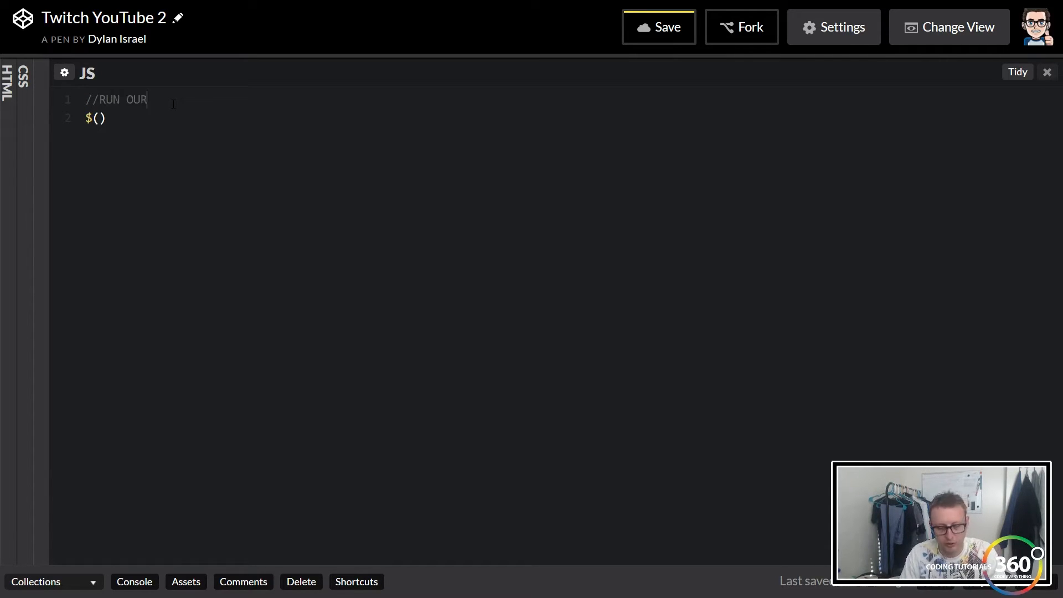
type("JQUERY")
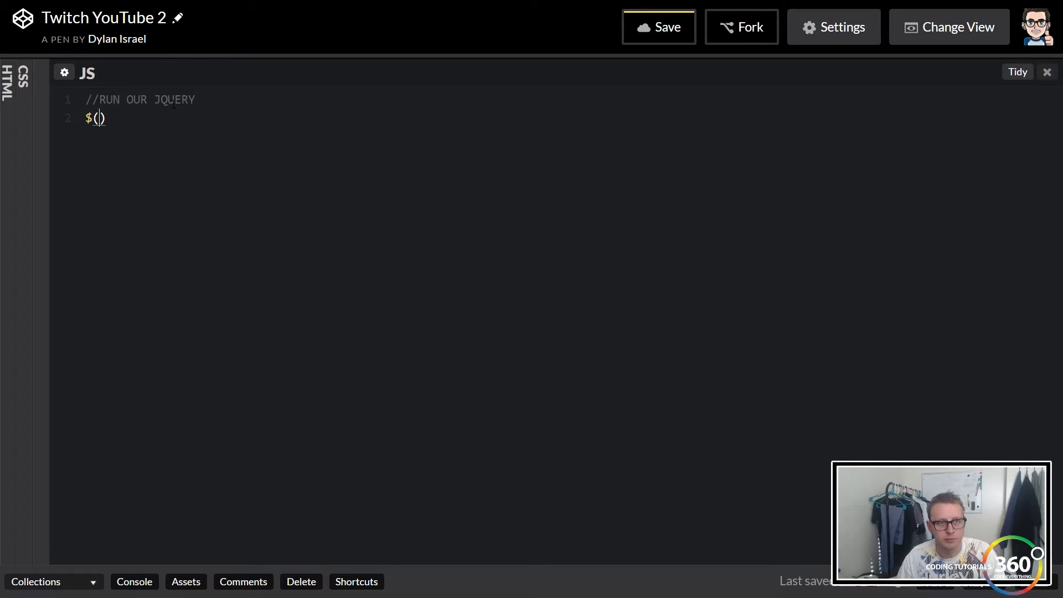
- Add an empty $(document).ready(function(){ }); wrapper below the comment
type("docu")
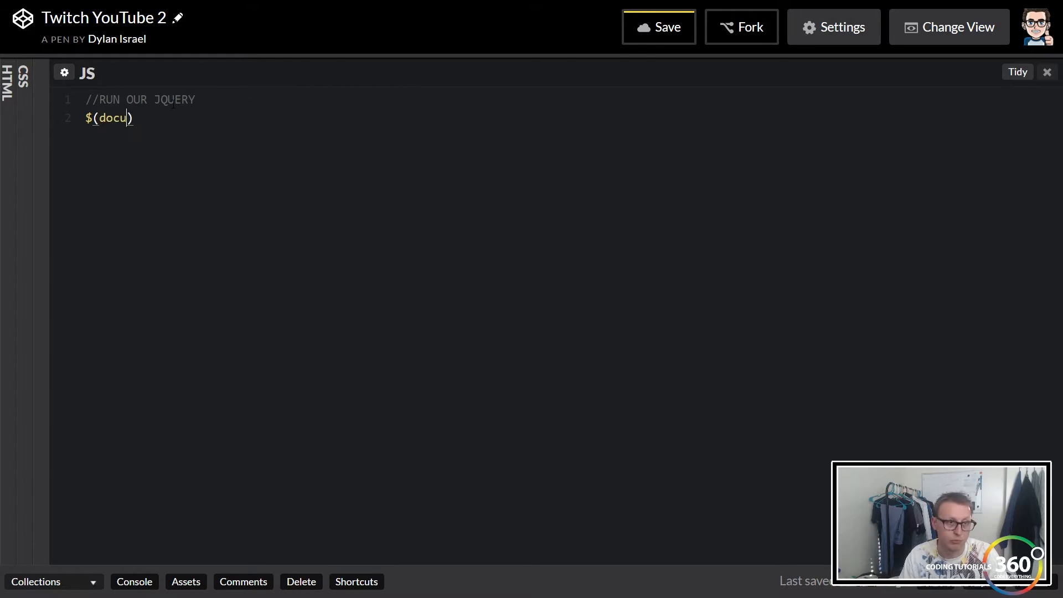
type("ment")
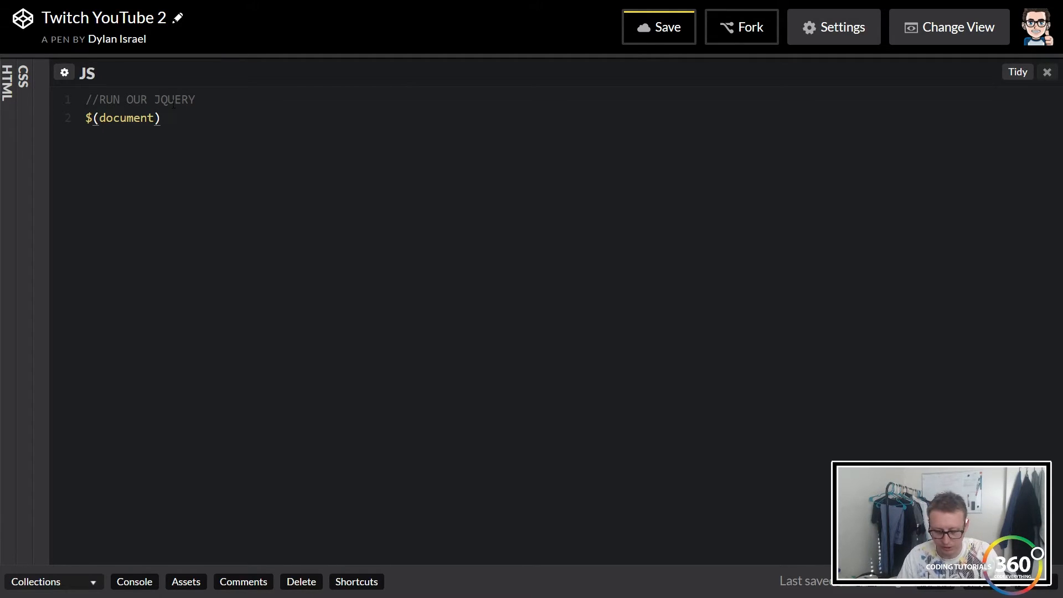
type(".ready(()")
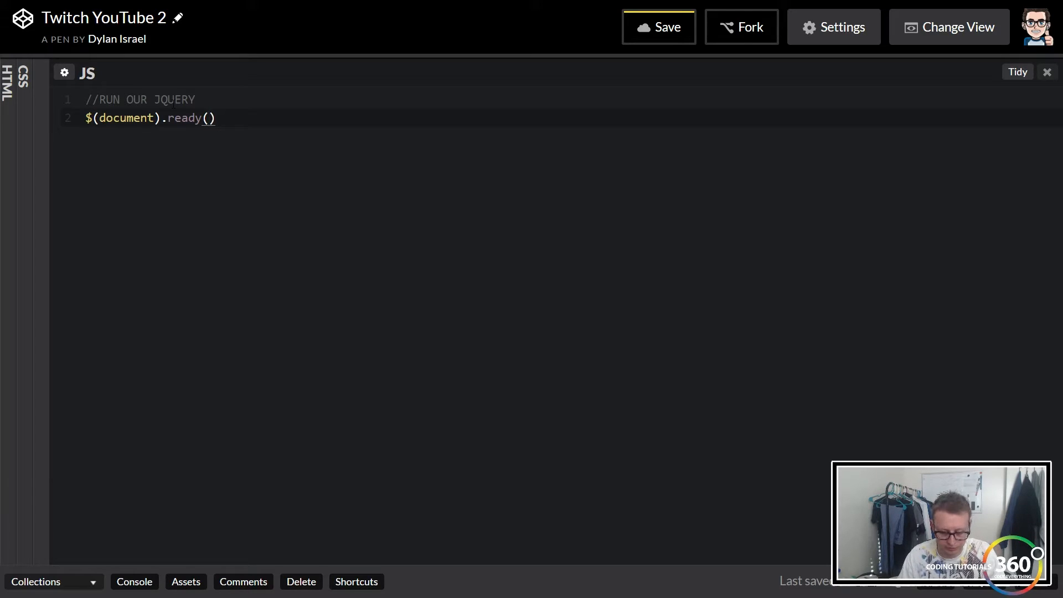
type("function")
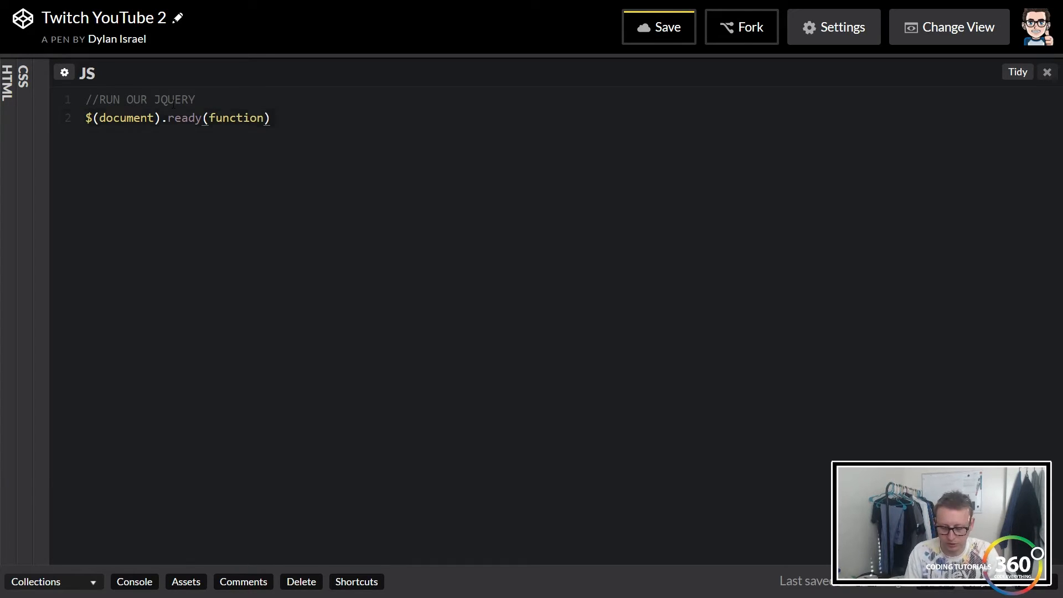
type("(){")
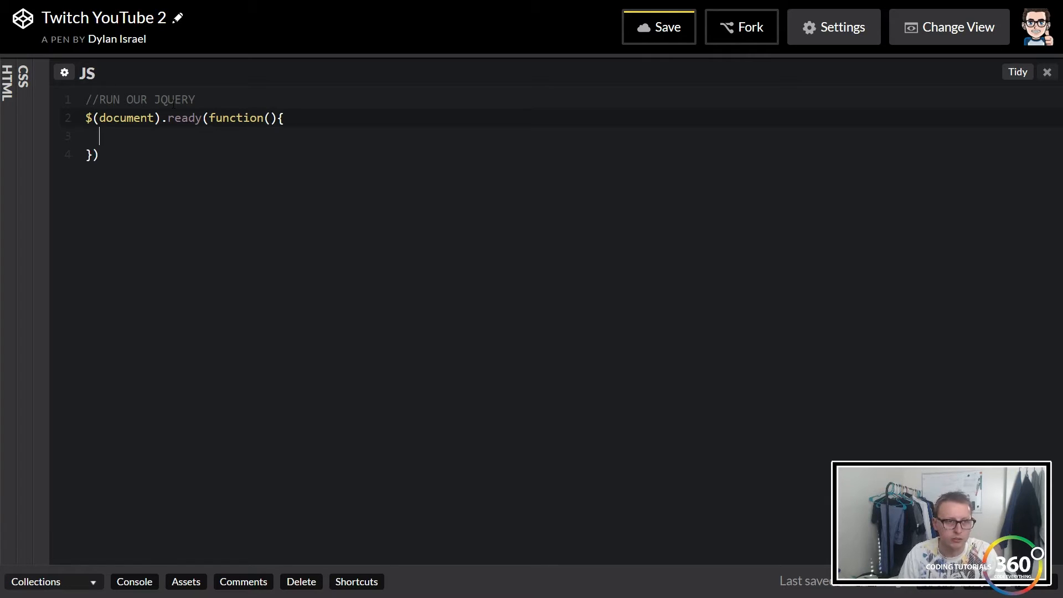
type(";")
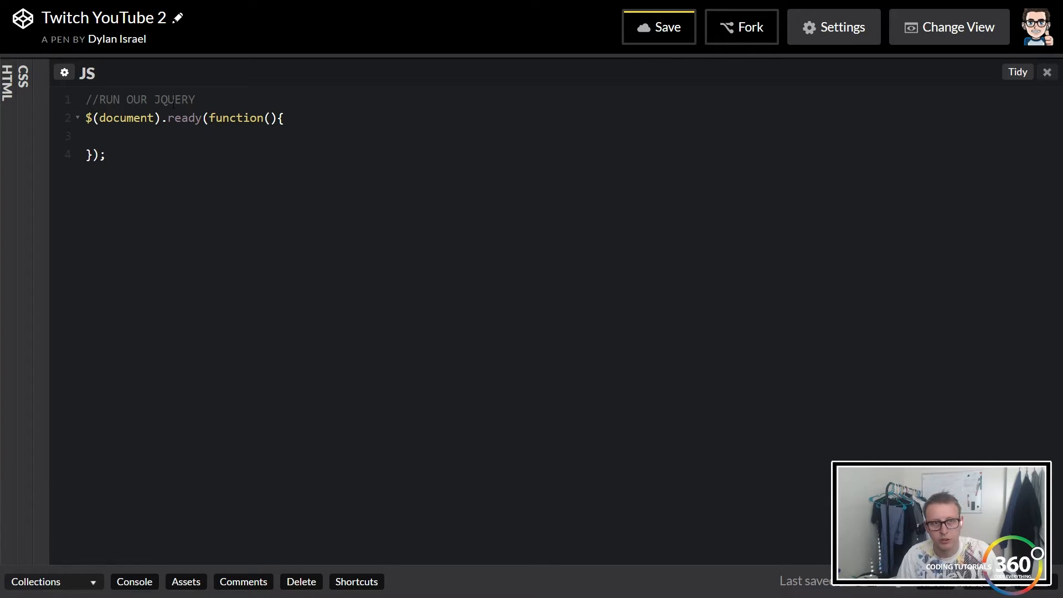
- Add a Free Code Camp status API call comment inside the document-ready function
left_click(658, 27)
type("//F")
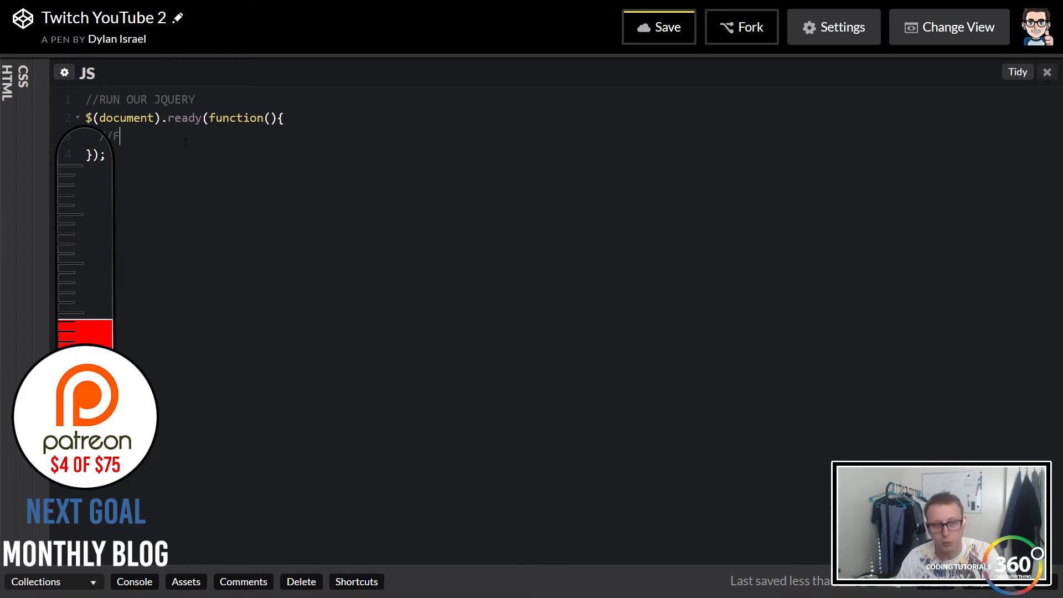
type("REE CODE CAMP STREAM INFO AND")
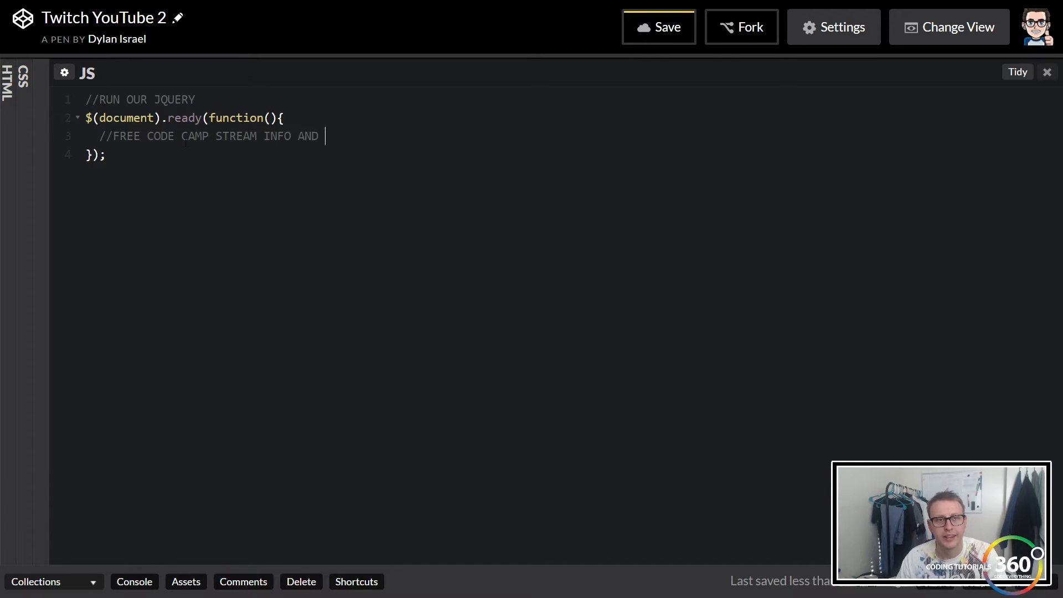
type("STATUS")
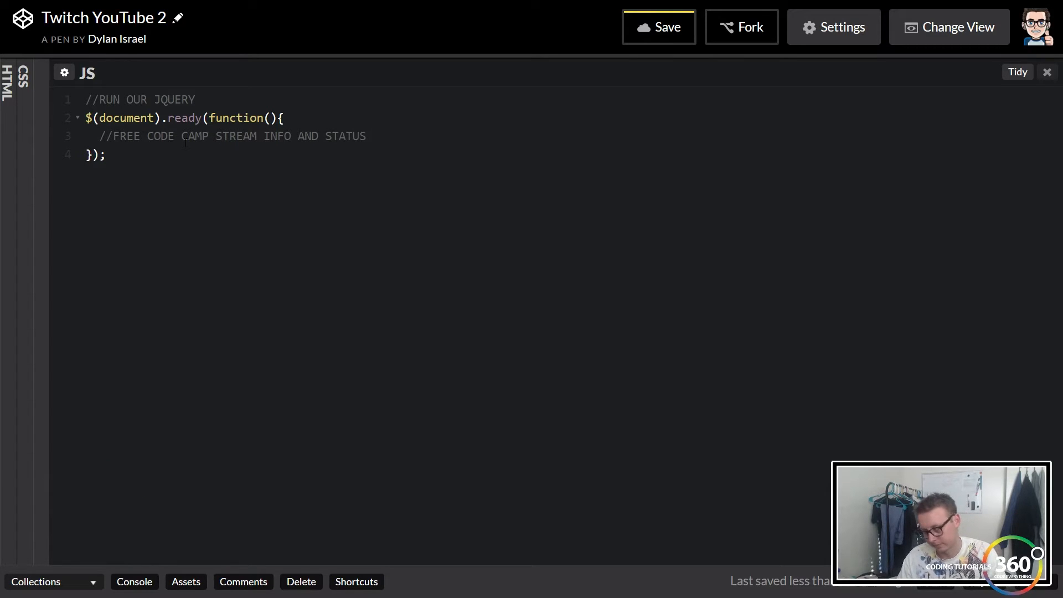
type("API CALL")
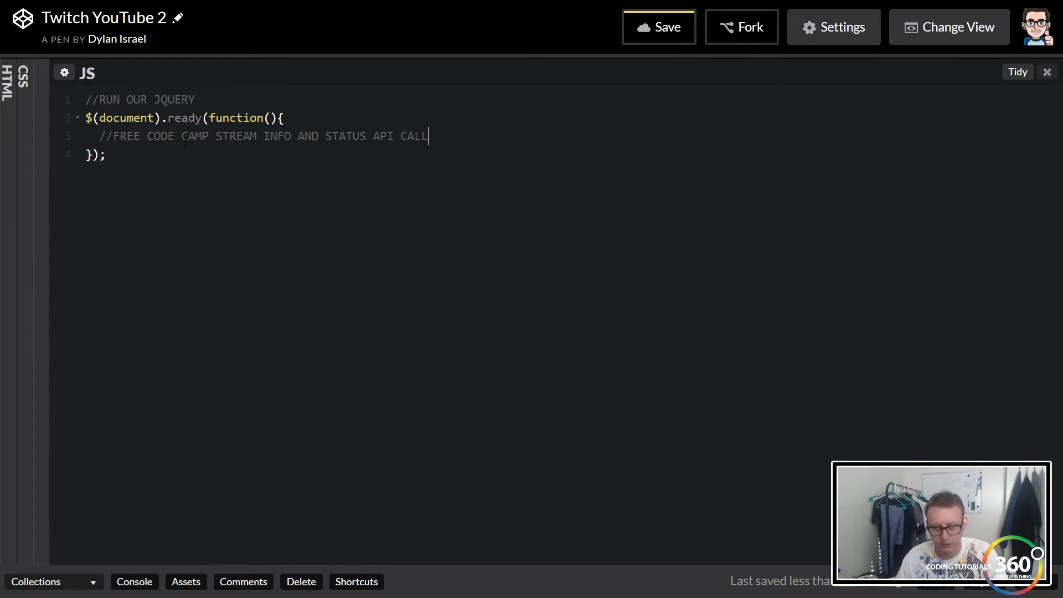
key("Enter")
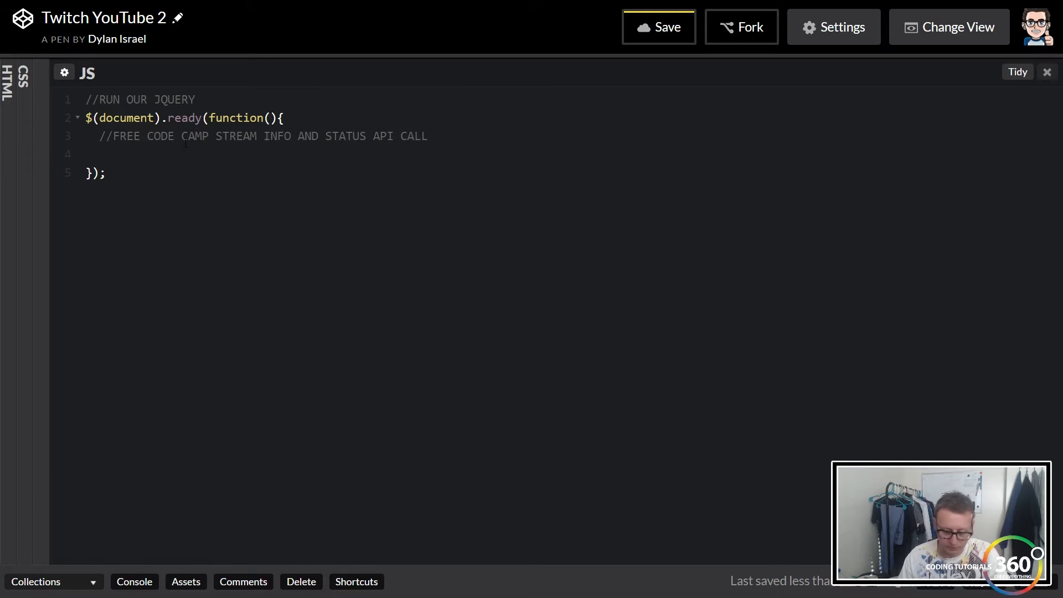
- Add an empty $.getJSON(url, function(data1){ }); call below the comment
type("$()")
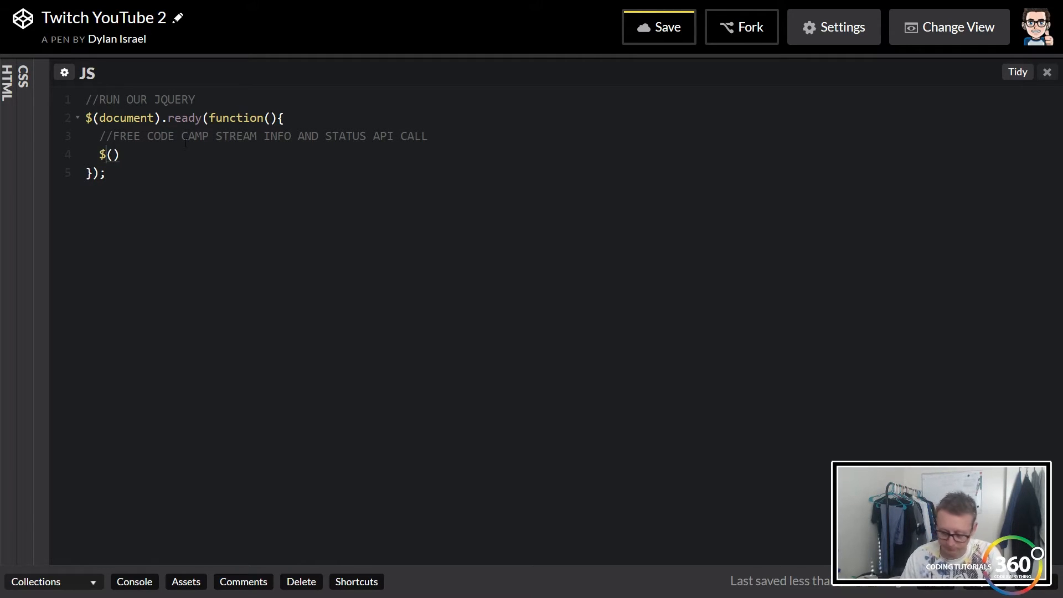
type(".getJSON")
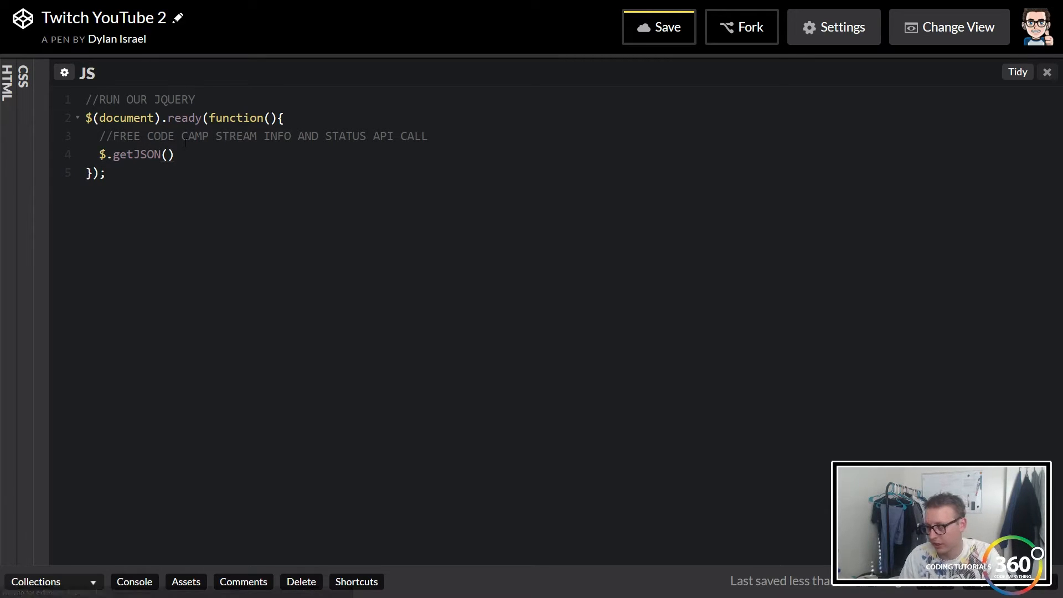
type("url")
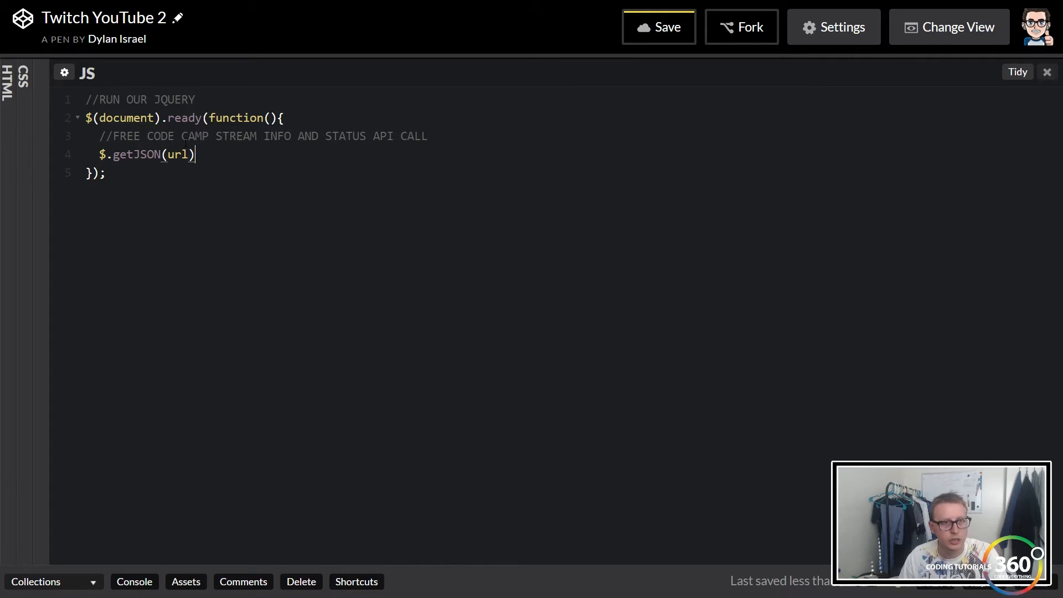
type(",functi")
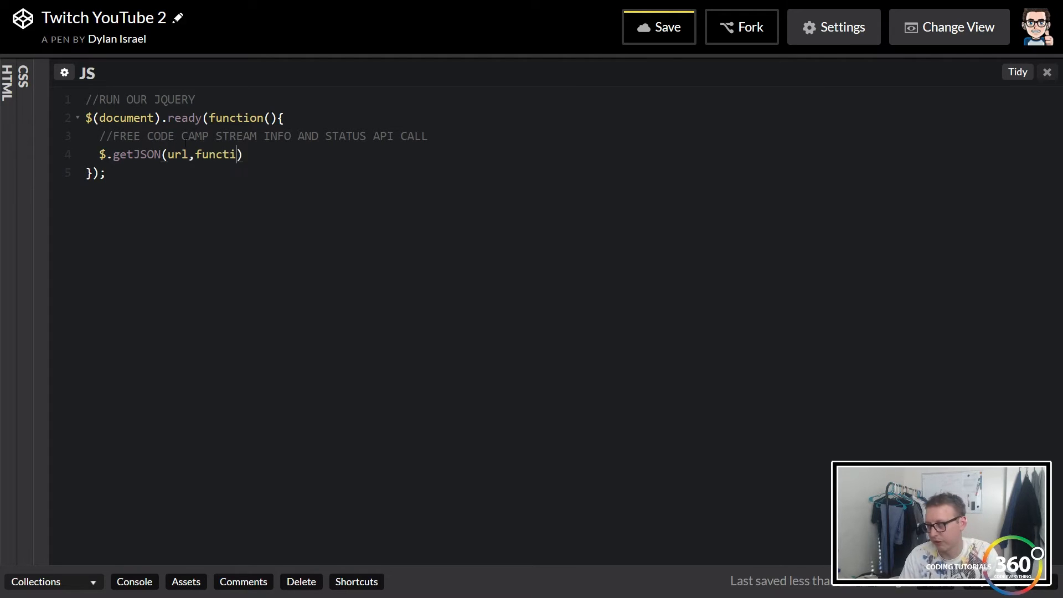
type("on()")
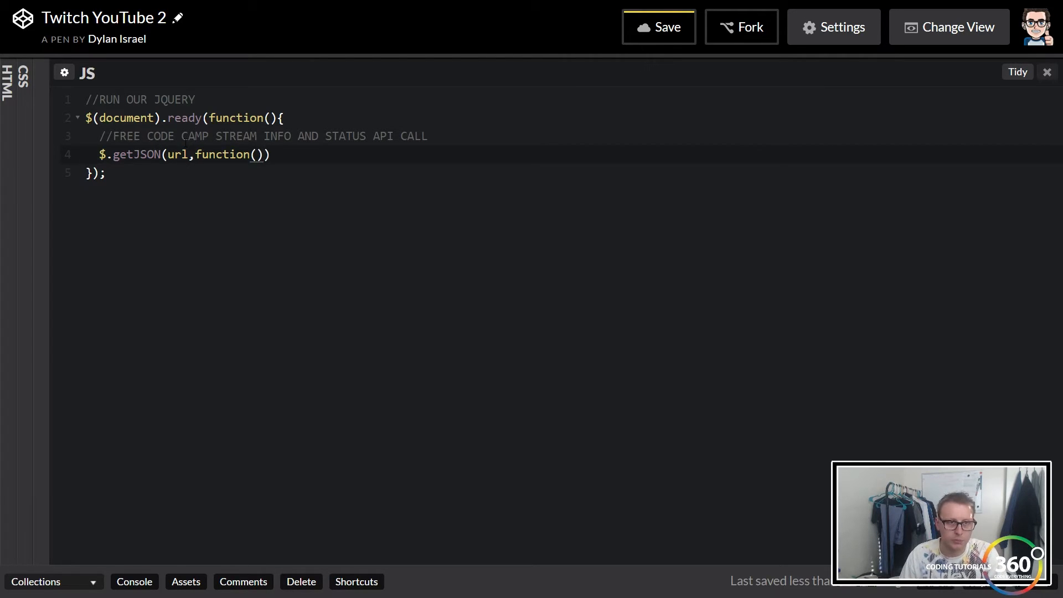
type("data1")
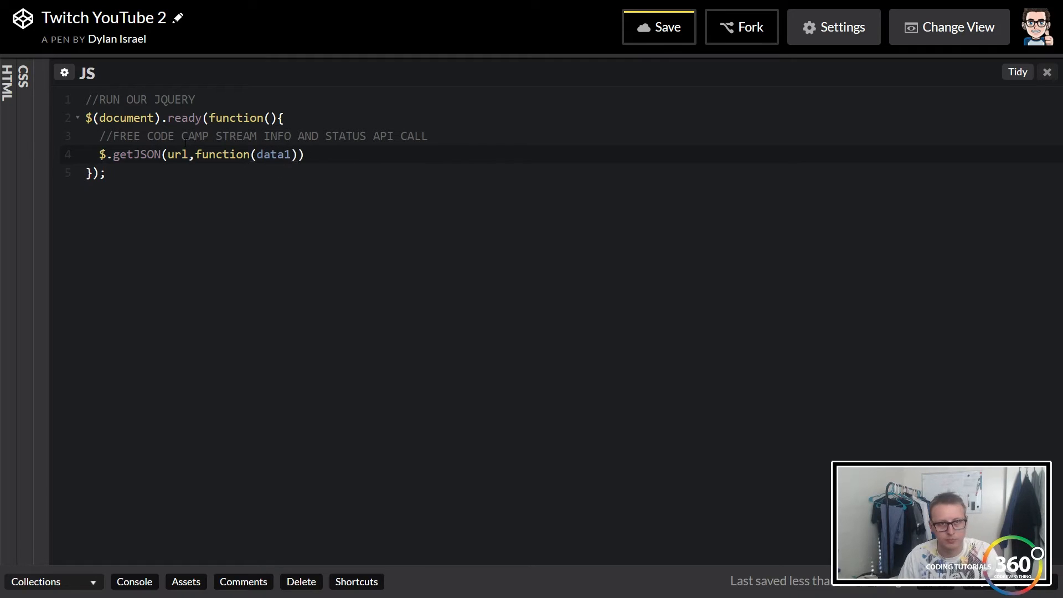
type("{")
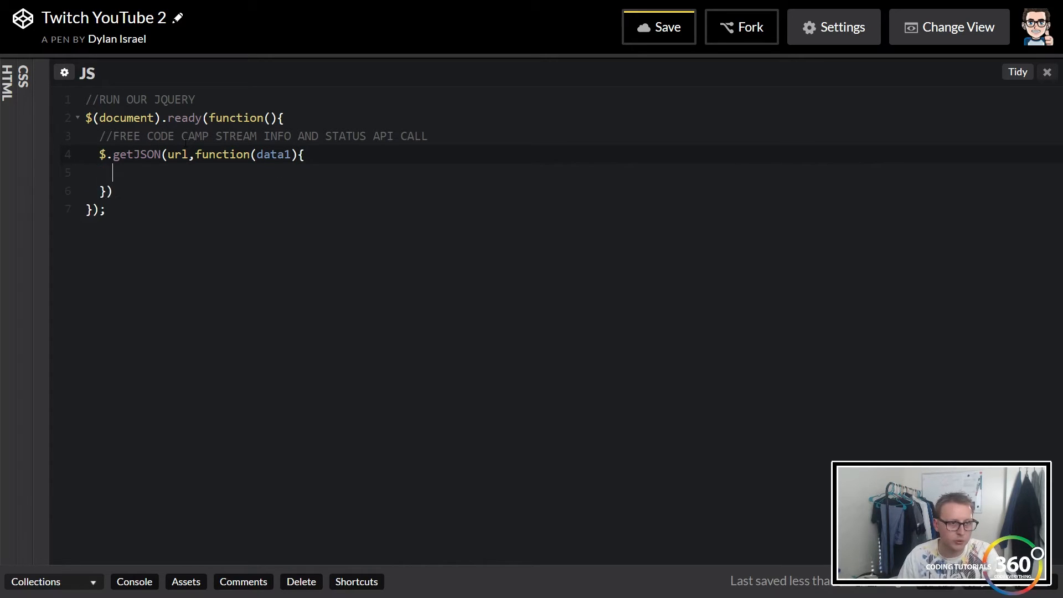
type(";")
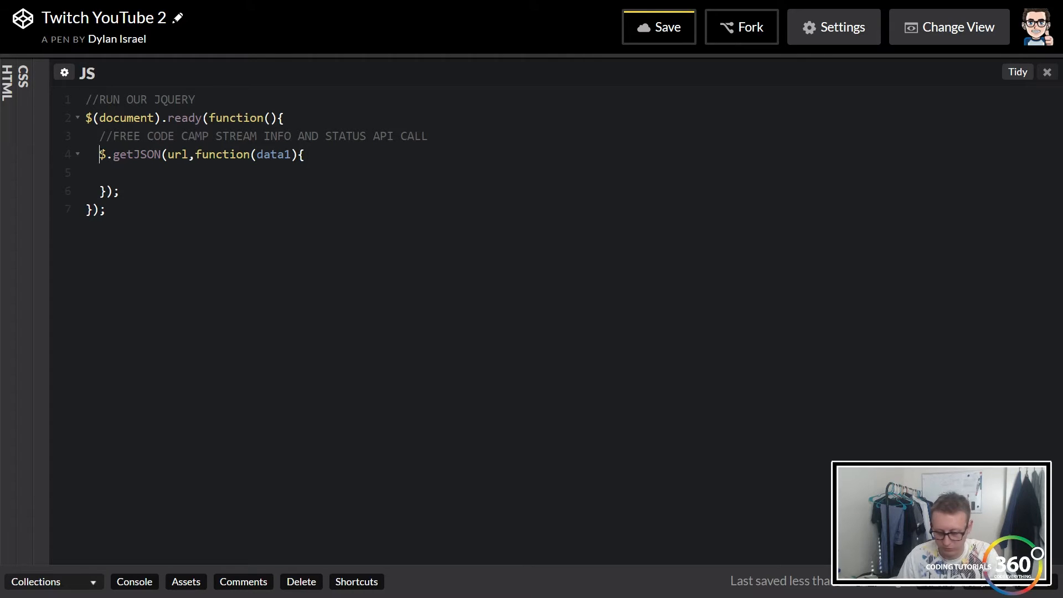
type("v")
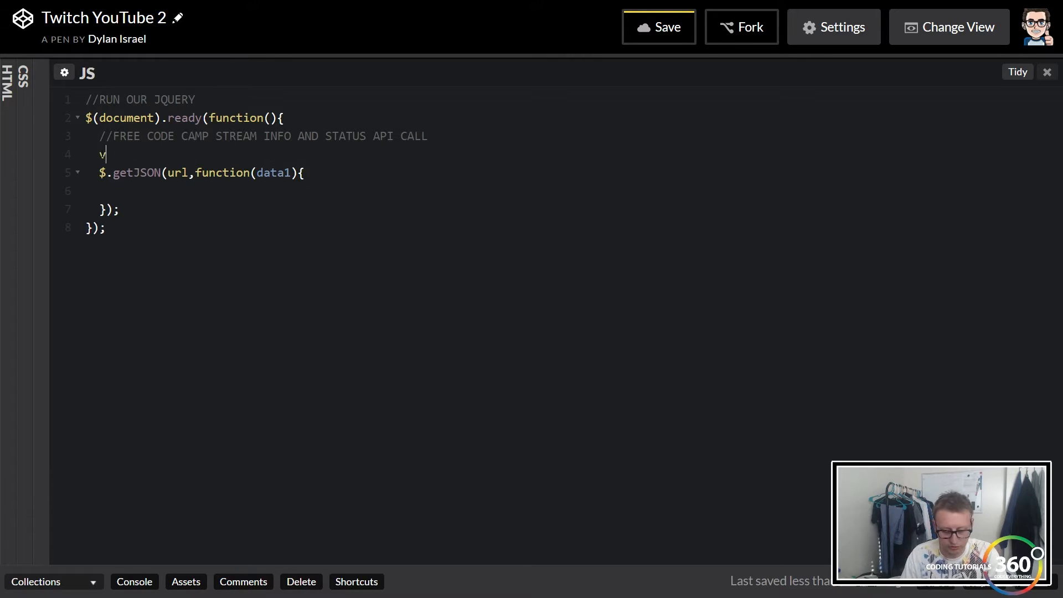
type("ar url")
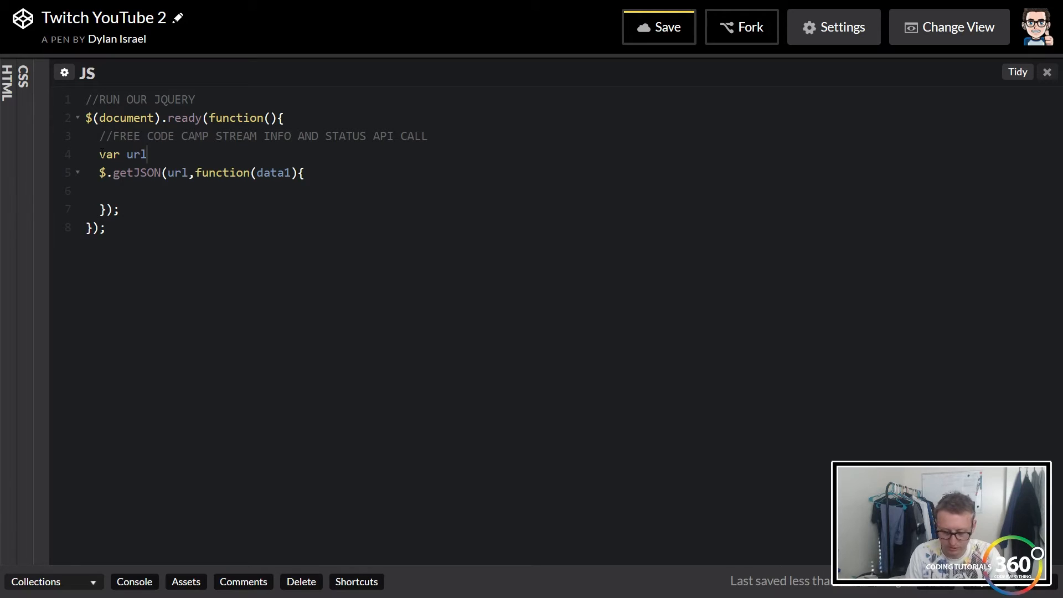
type("= \"\"")
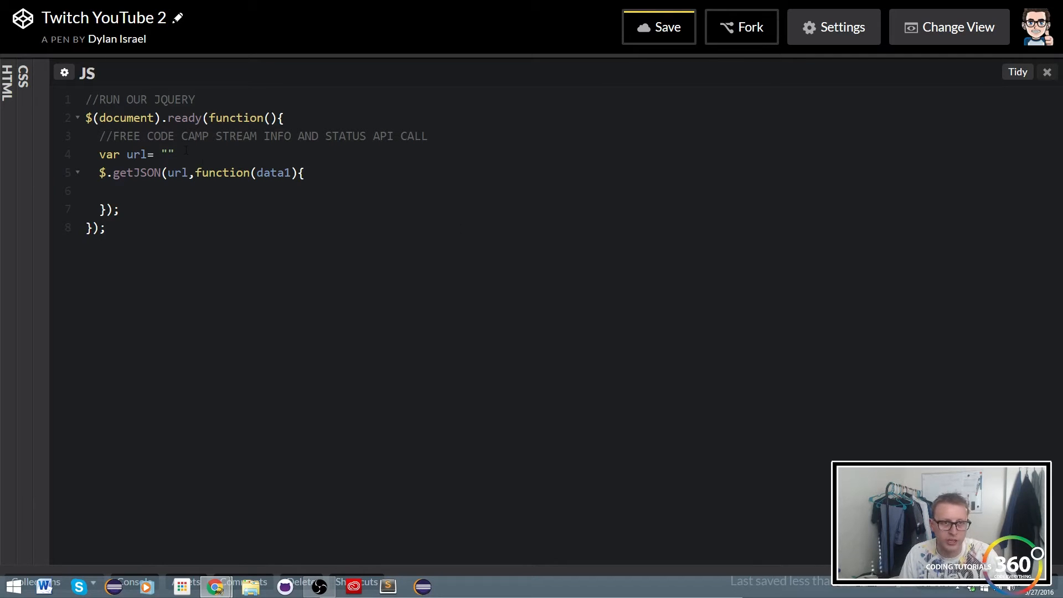
type("https://api.twitch.tv/kraken/streams/freecodecamp")
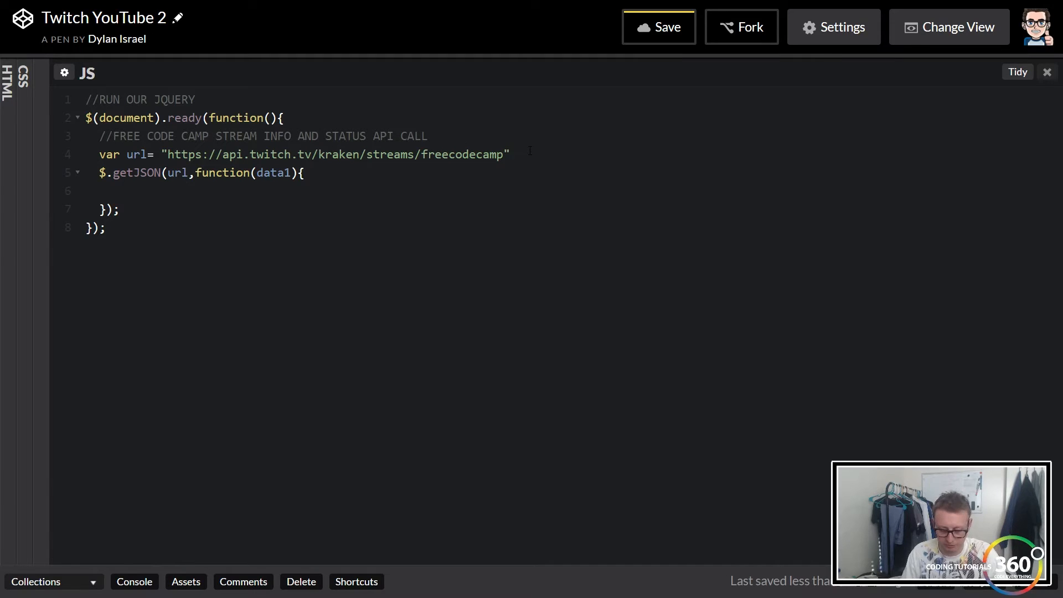
type(";")
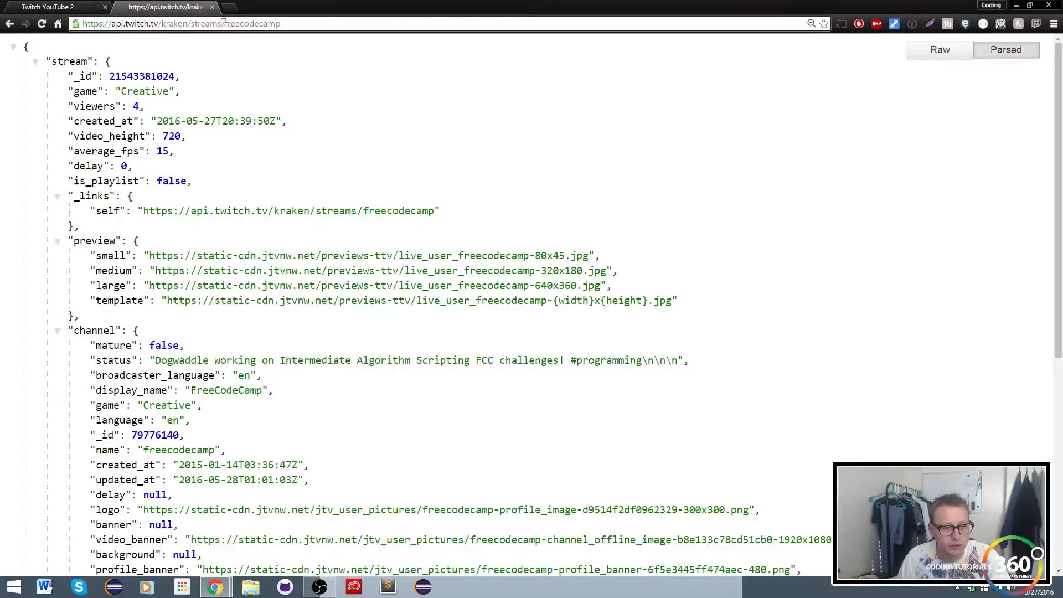
type("twitch.tv/freecodecamp")
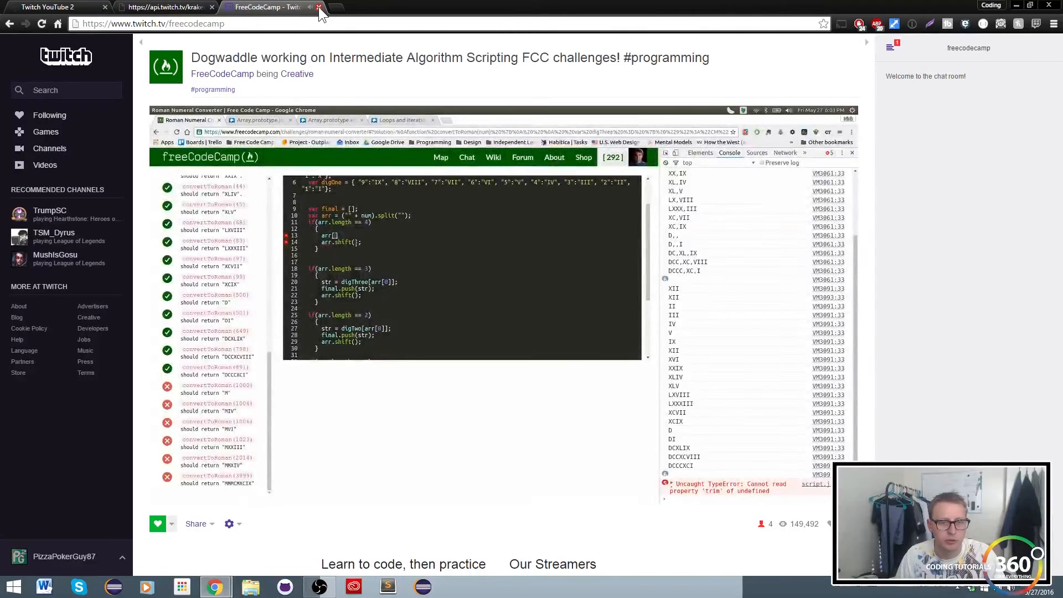
left_click(316, 8)
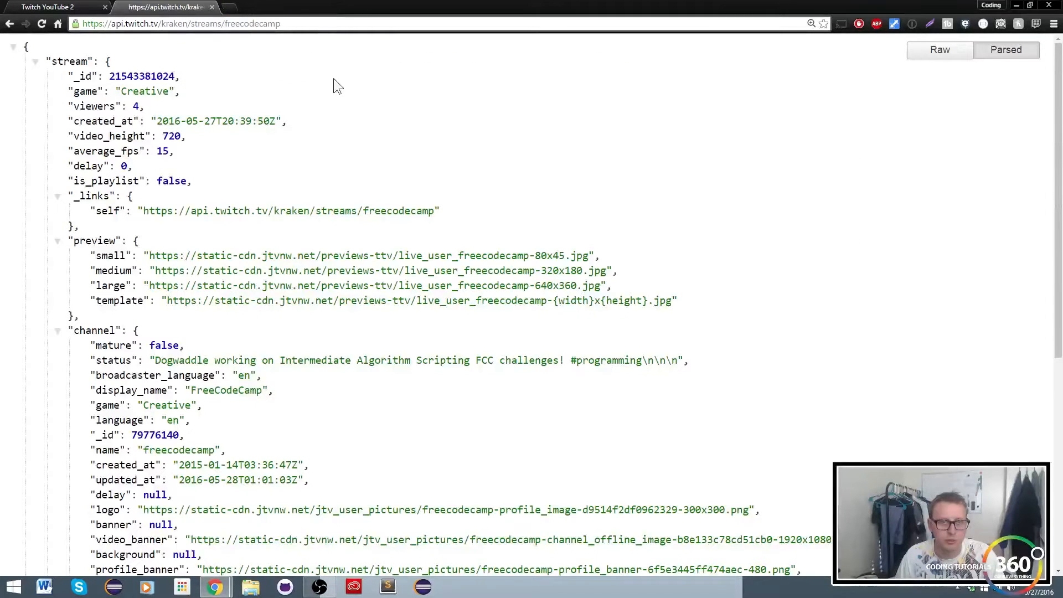
left_click(61, 8)
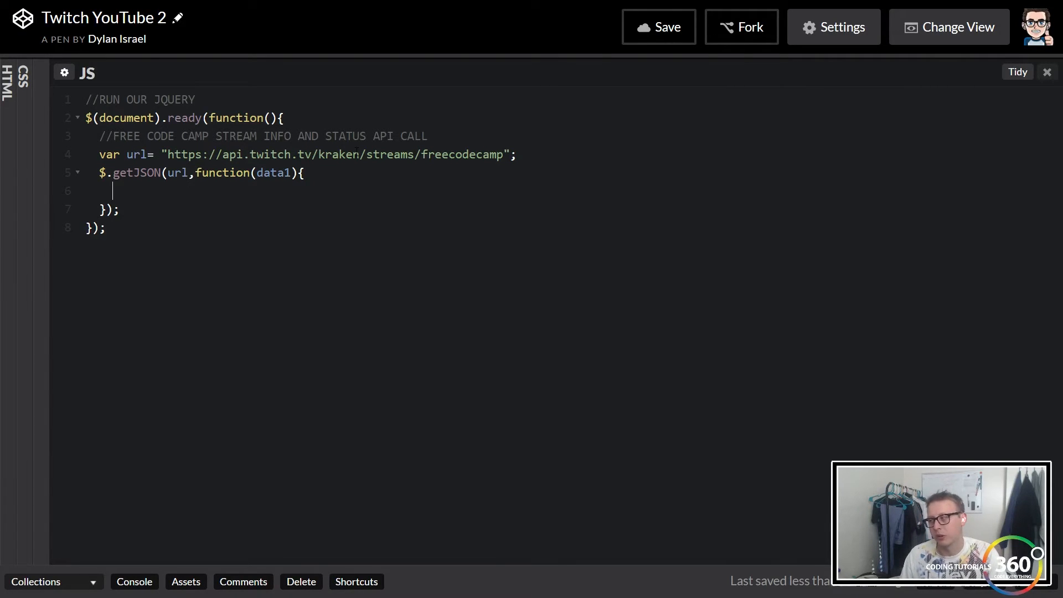
- Add an if (data1.stream===null) block with an else branch in the callback
type("if")
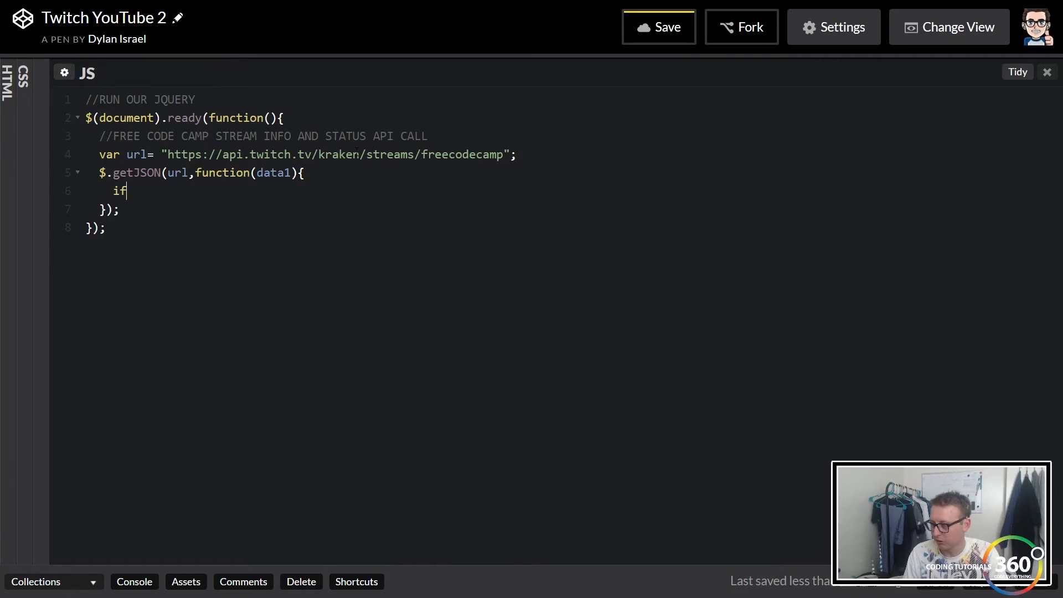
type("(da")
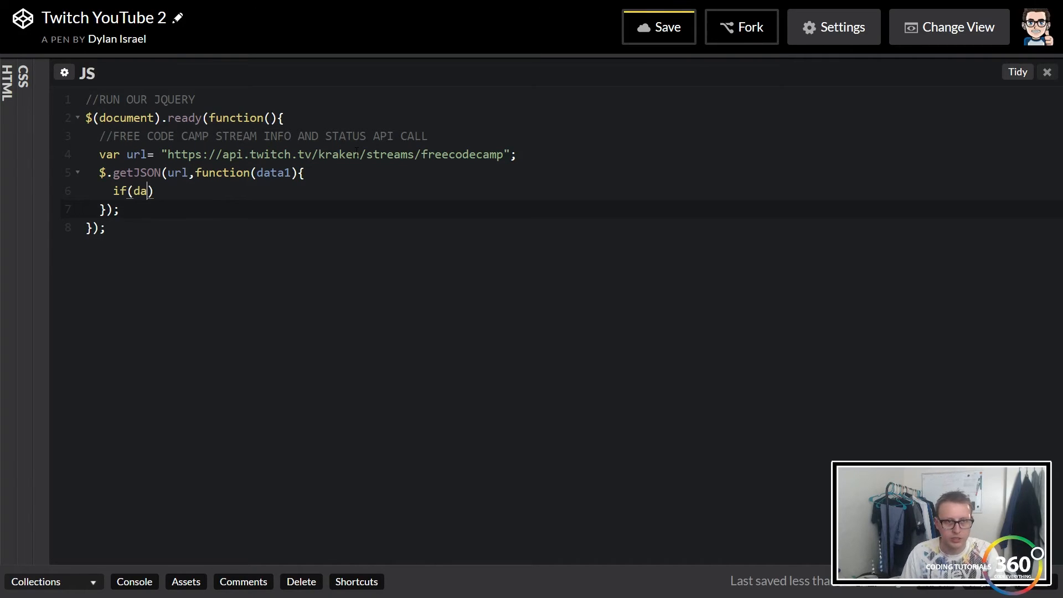
type("ta1.str")
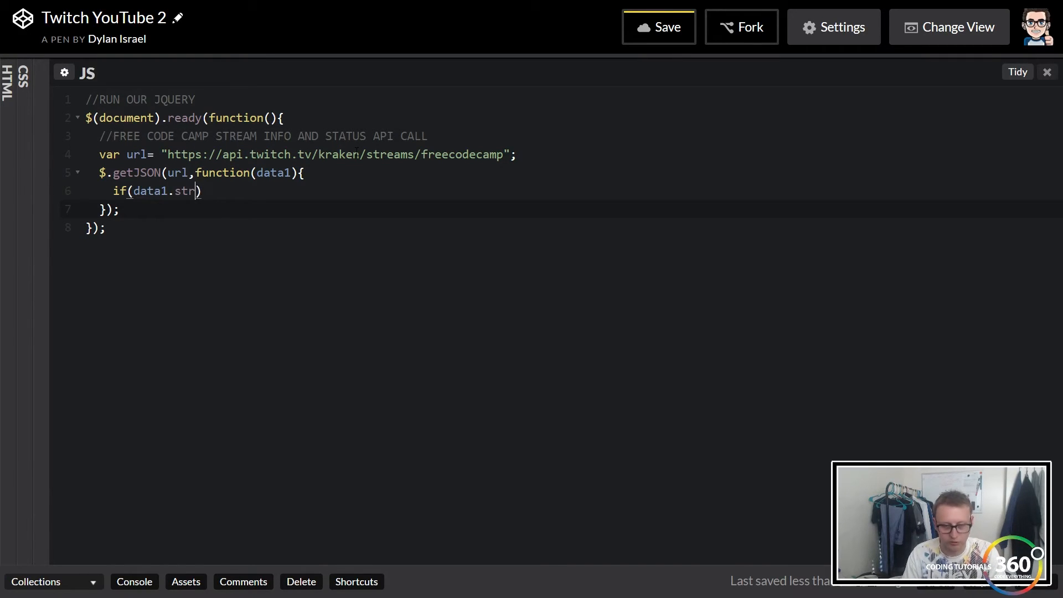
type("eam===")
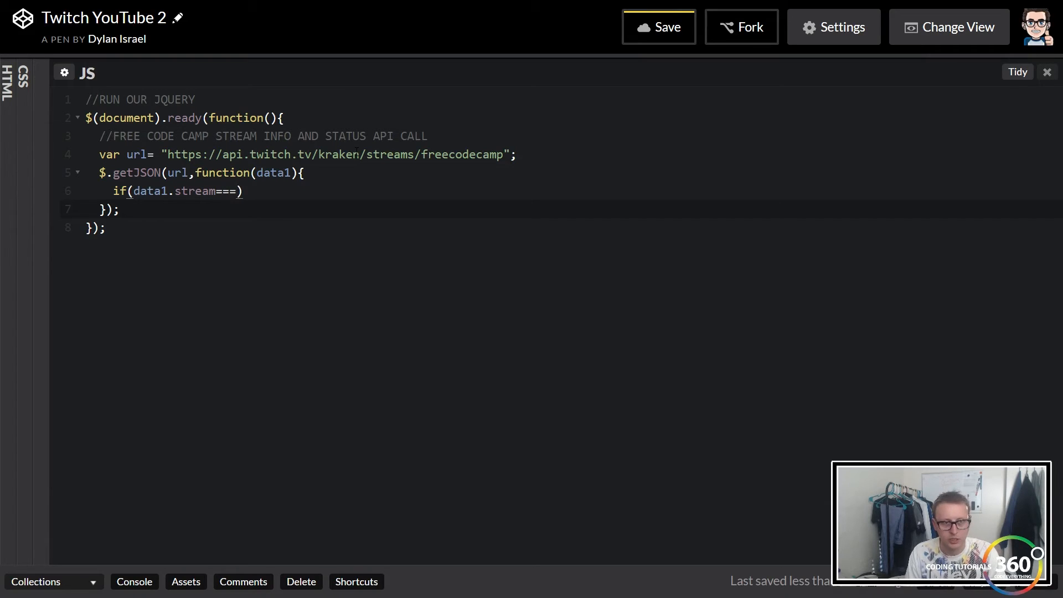
type("nul")
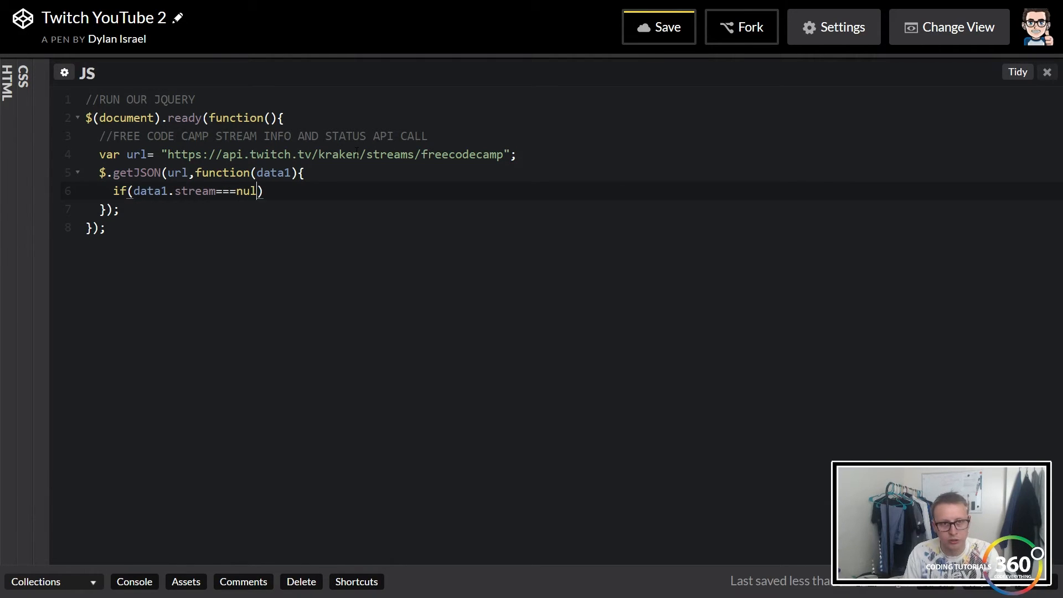
type("l")
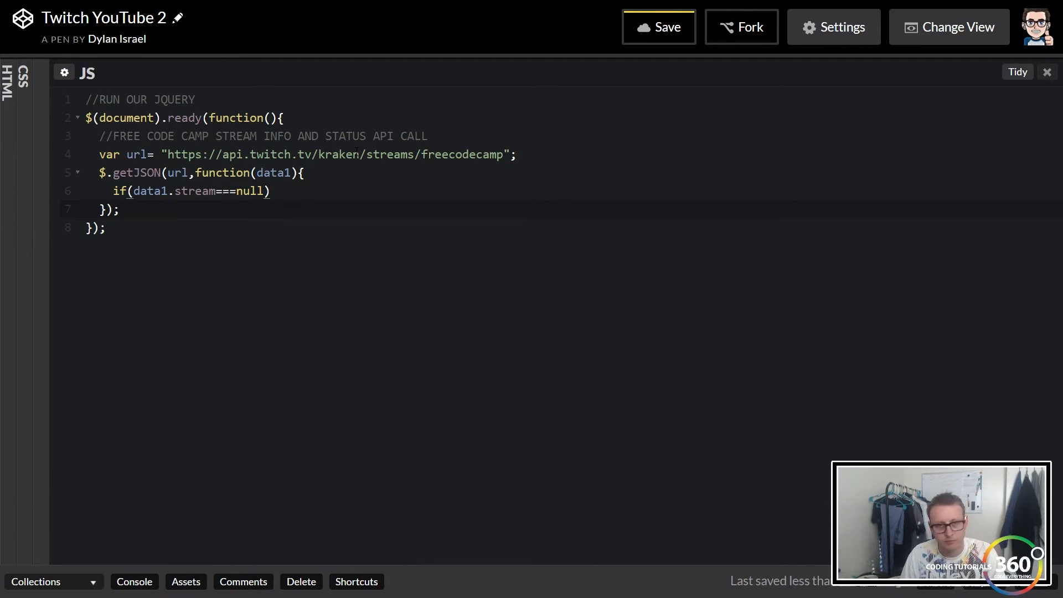
type("{")
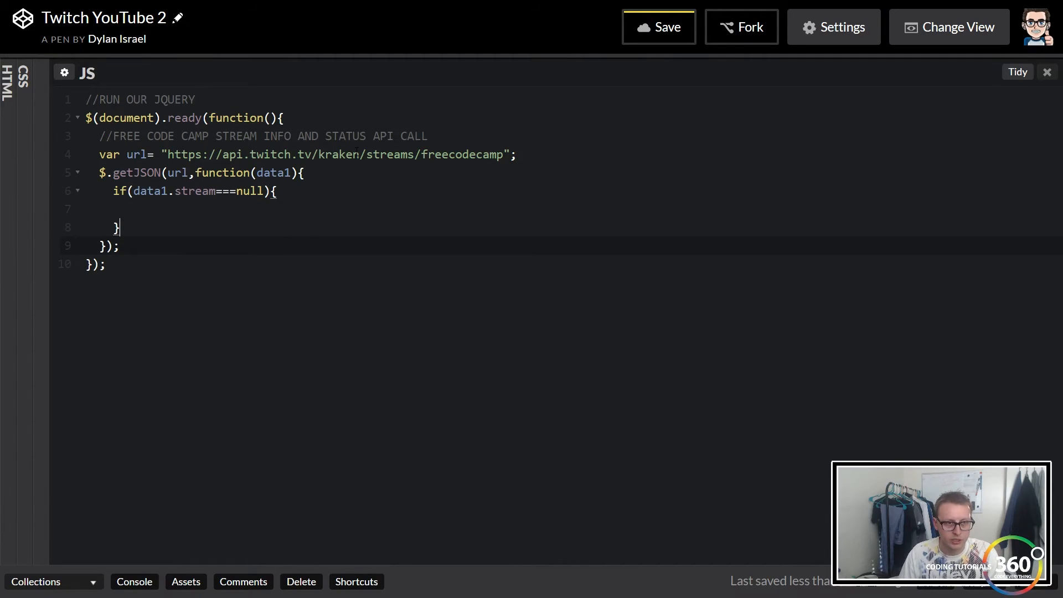
type("else{")
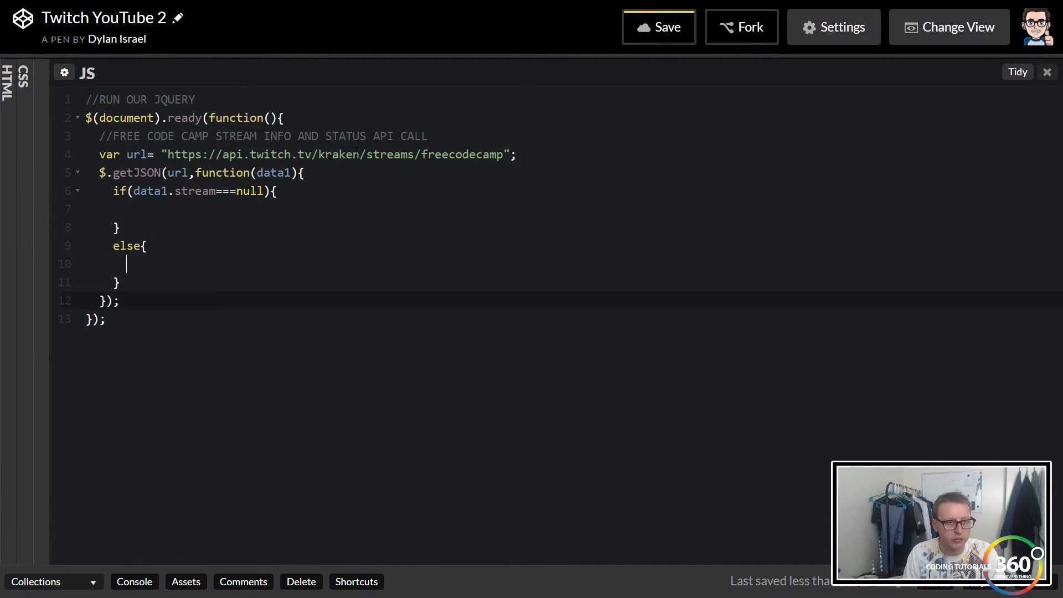
mouse_move(284, 80)
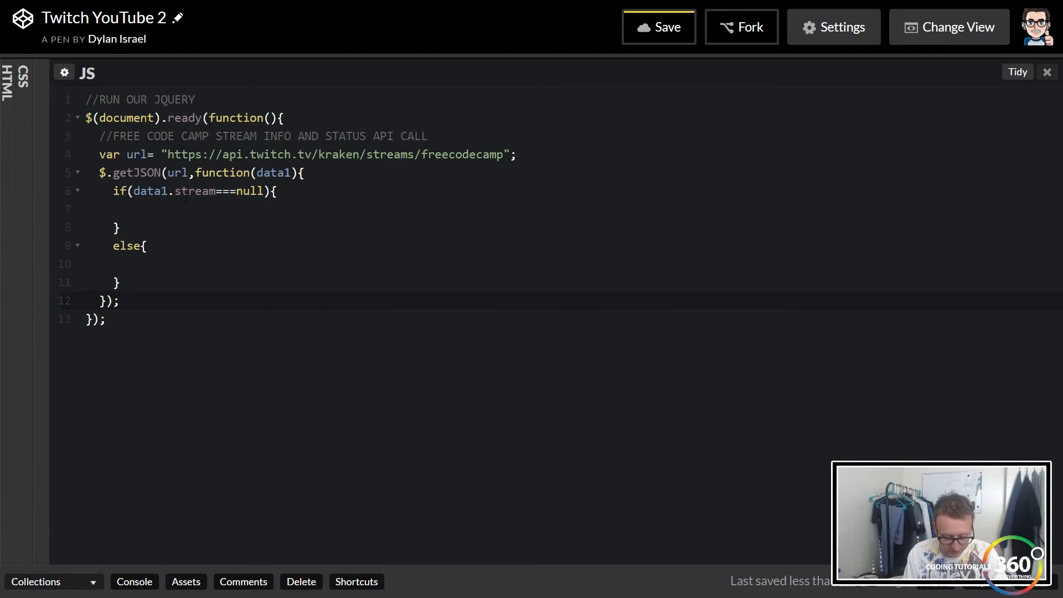
- Set #fccStatus to "Free Comde Camp is Currently OFFLINE!" in the if branch
type("$((")
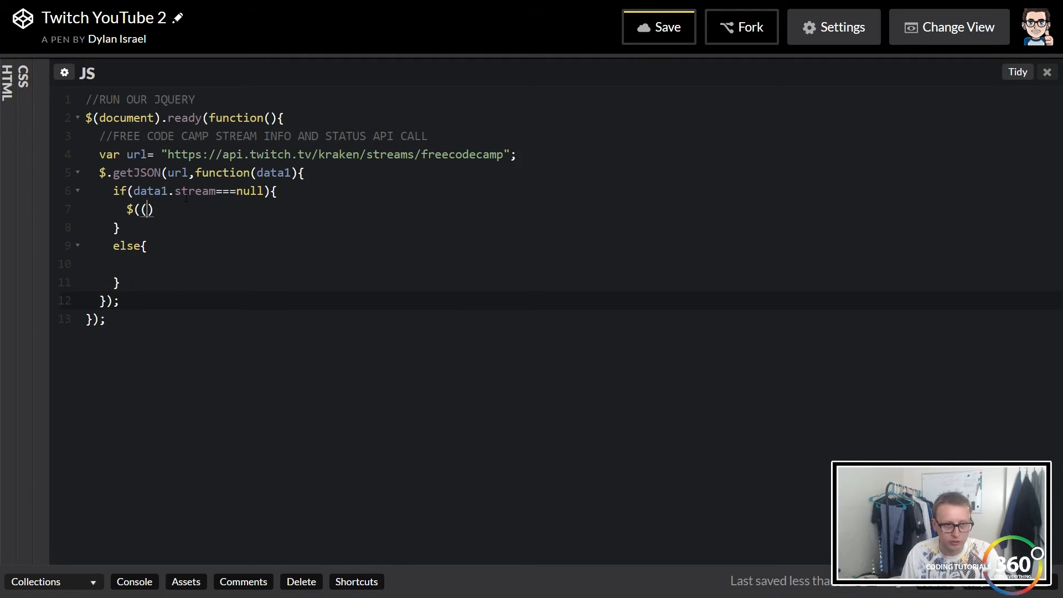
type("\"")
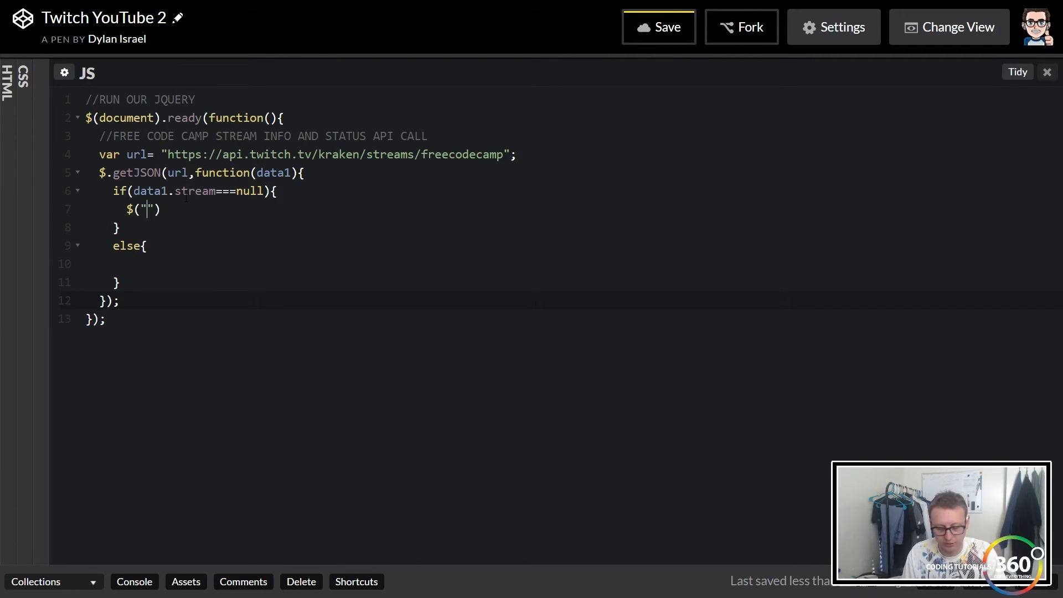
type("#fc")
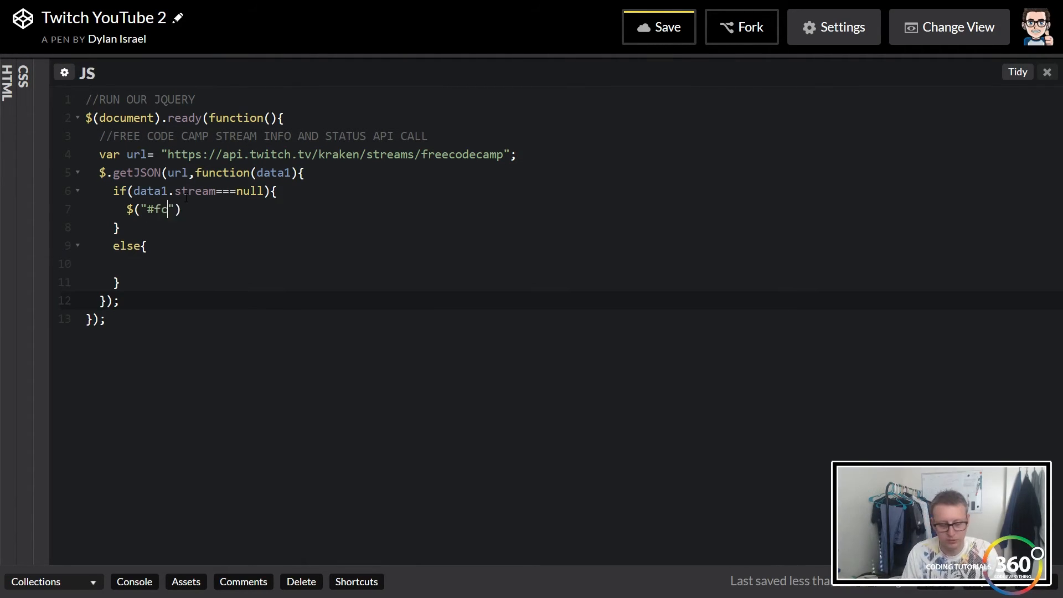
type("cStatus")
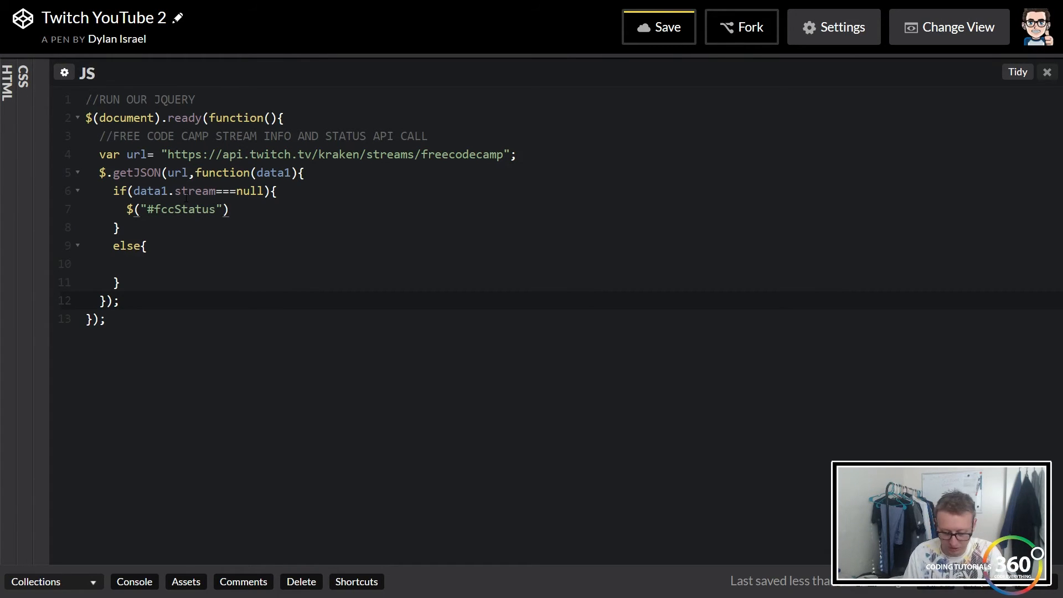
type(".html()")
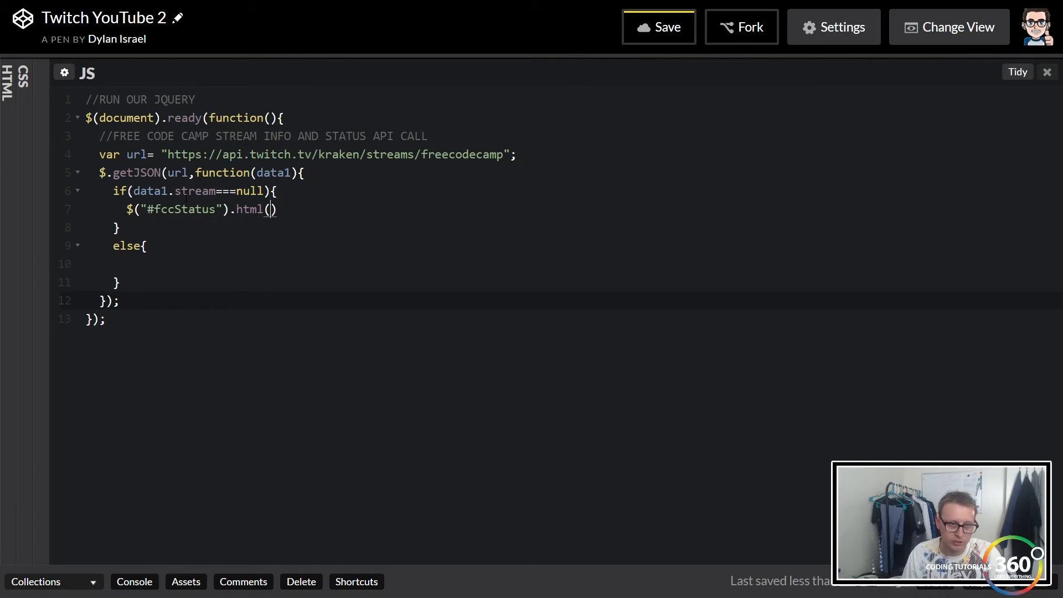
type("\"Fr\"")
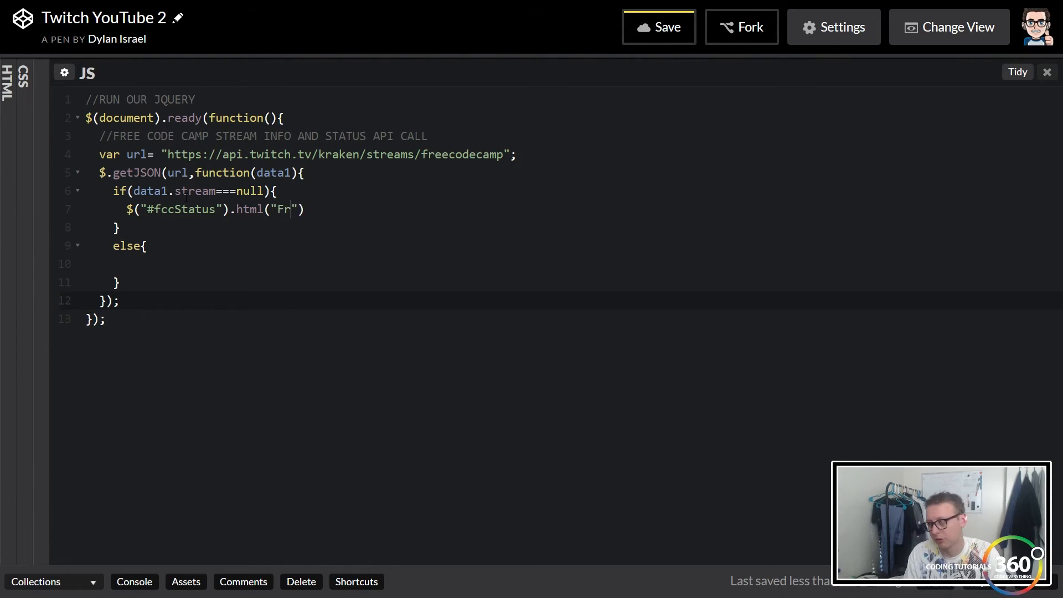
type("ee Com")
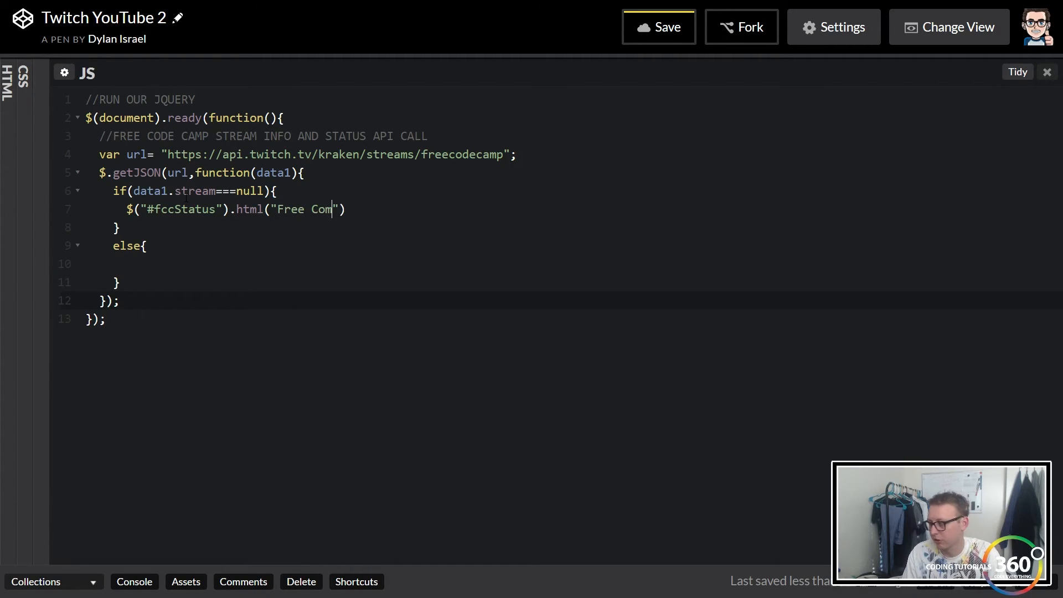
type("de Camp")
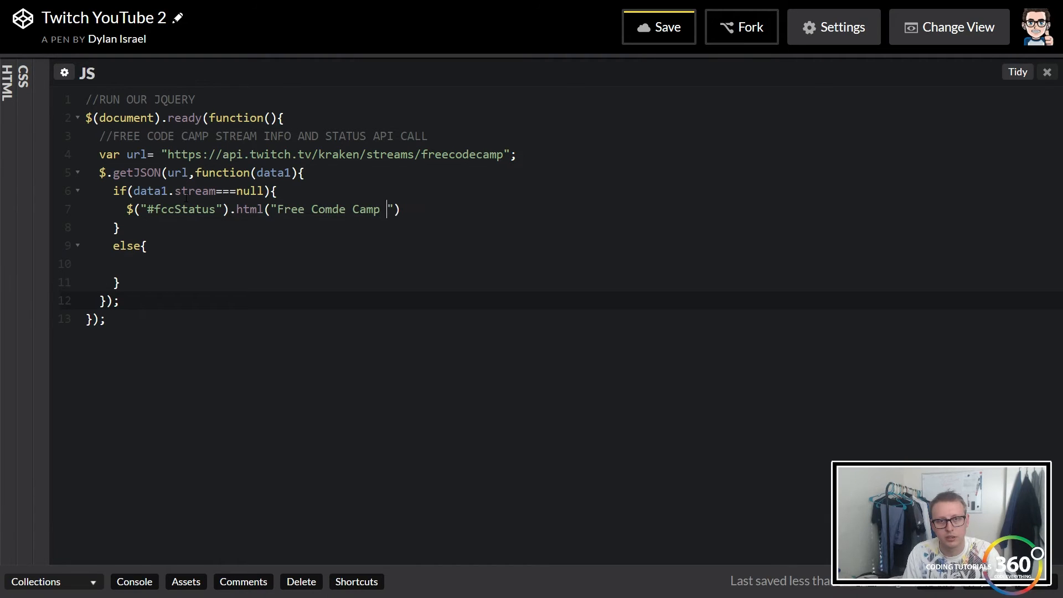
type("is C")
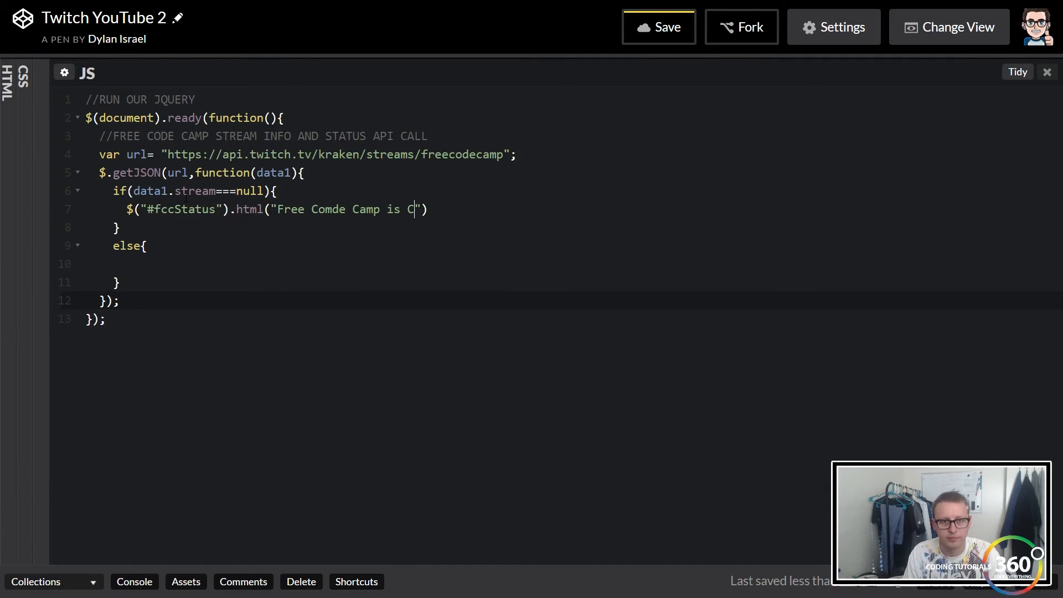
type("urrently")
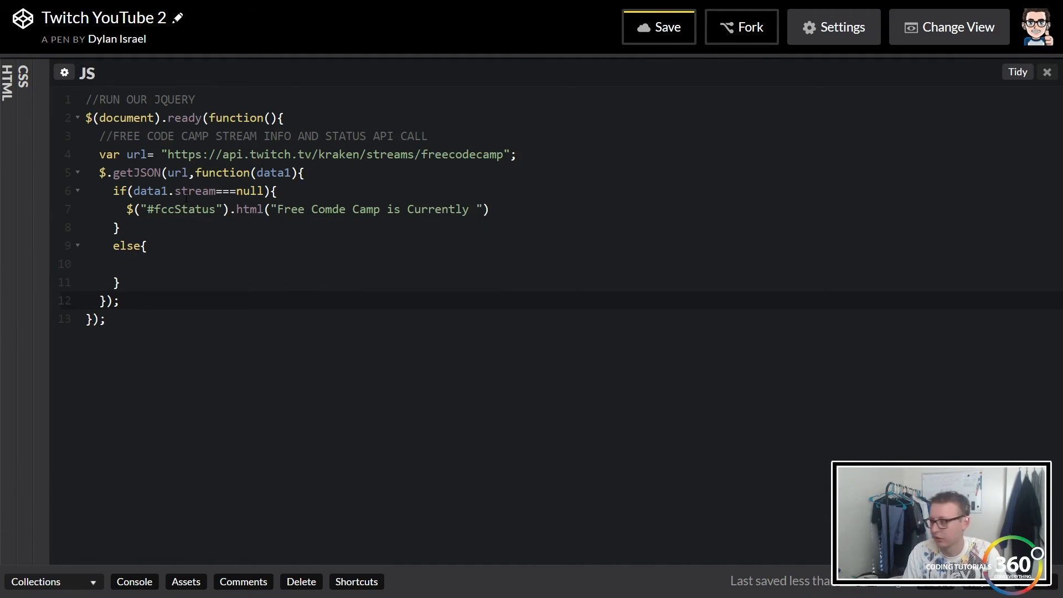
type("OFFLINE!")
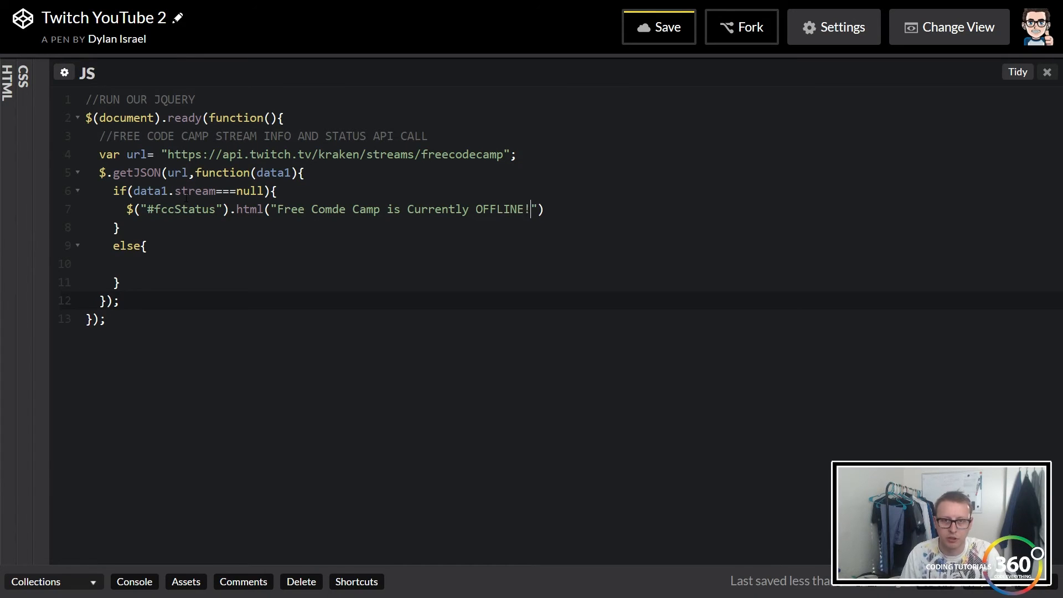
type(";")
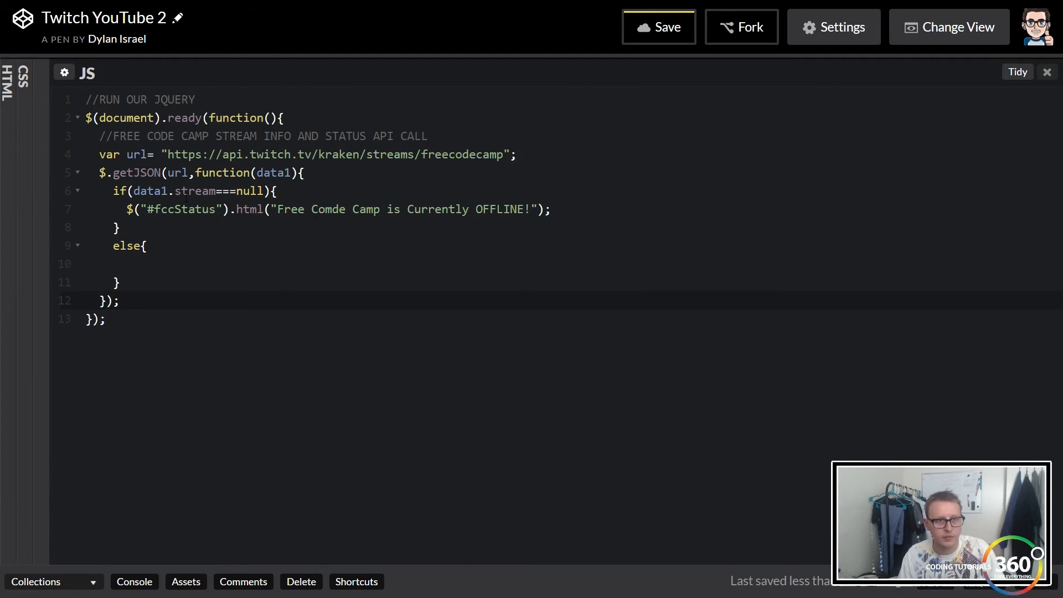
- Paste the status line into the else block and change OFFLINE to ONLINE
left_click(659, 26)
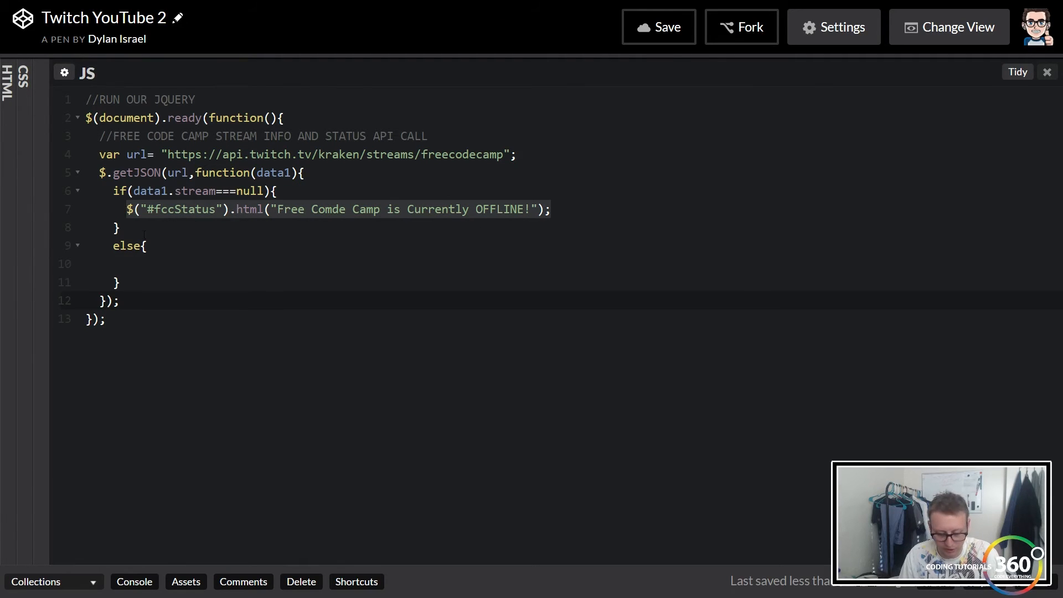
type("$(\"#fccStatus\").html(\"Free Comde Camp is Currently OFFLINE!\");")
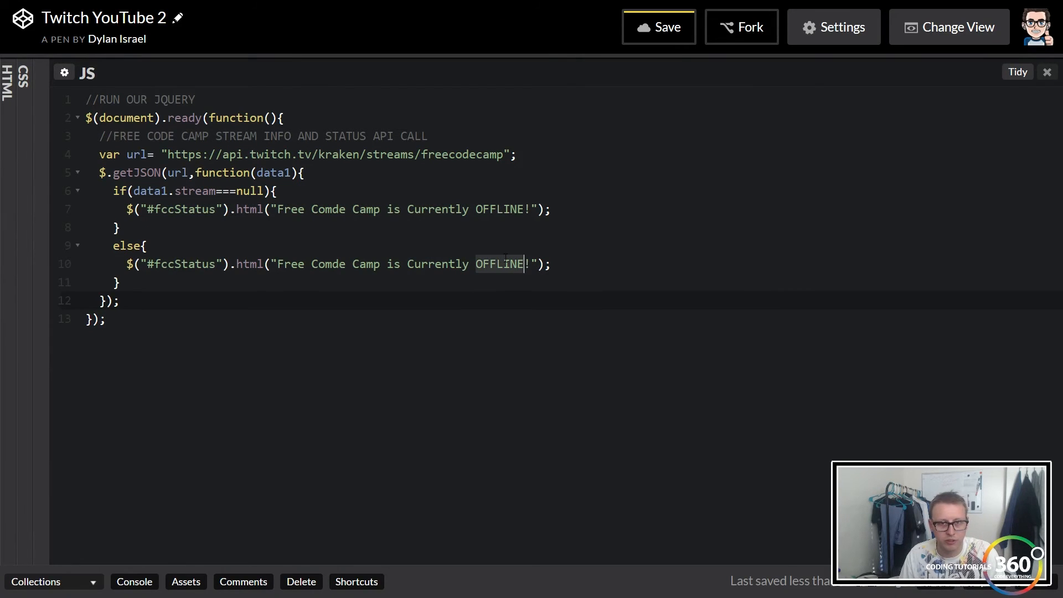
type("ONLINE")
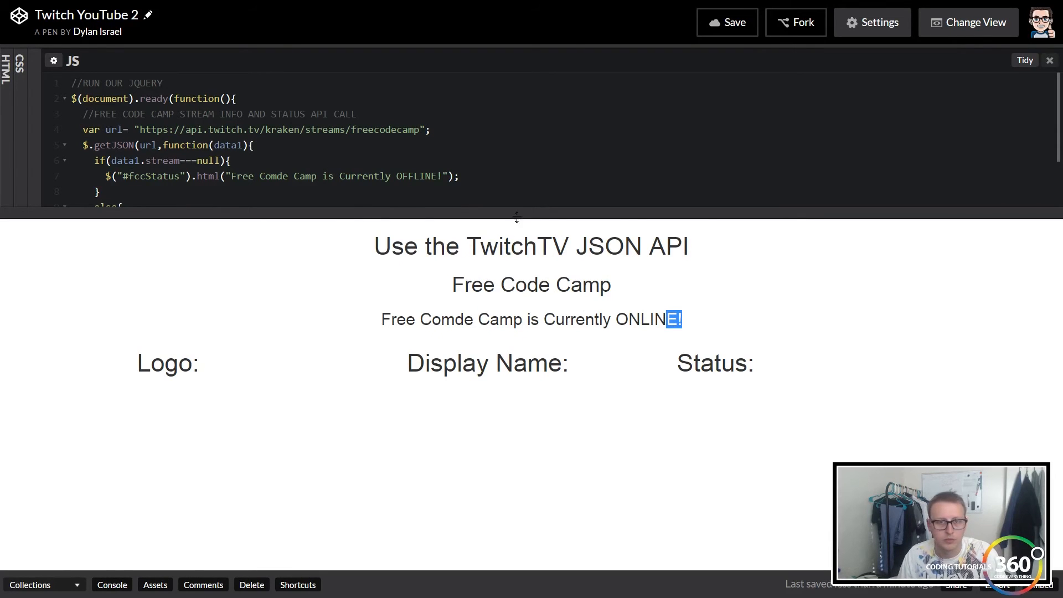
- Enlarge the code editor and correct 'Comde' to 'Code' in both status messages
left_click_drag(516, 217, 520, 290)
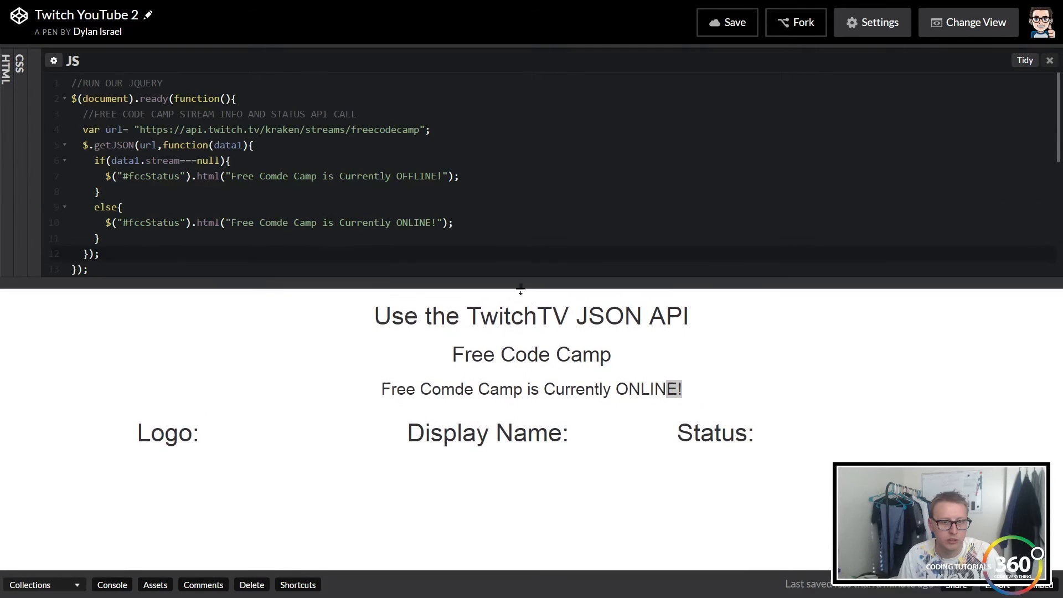
left_click_drag(520, 289, 520, 464)
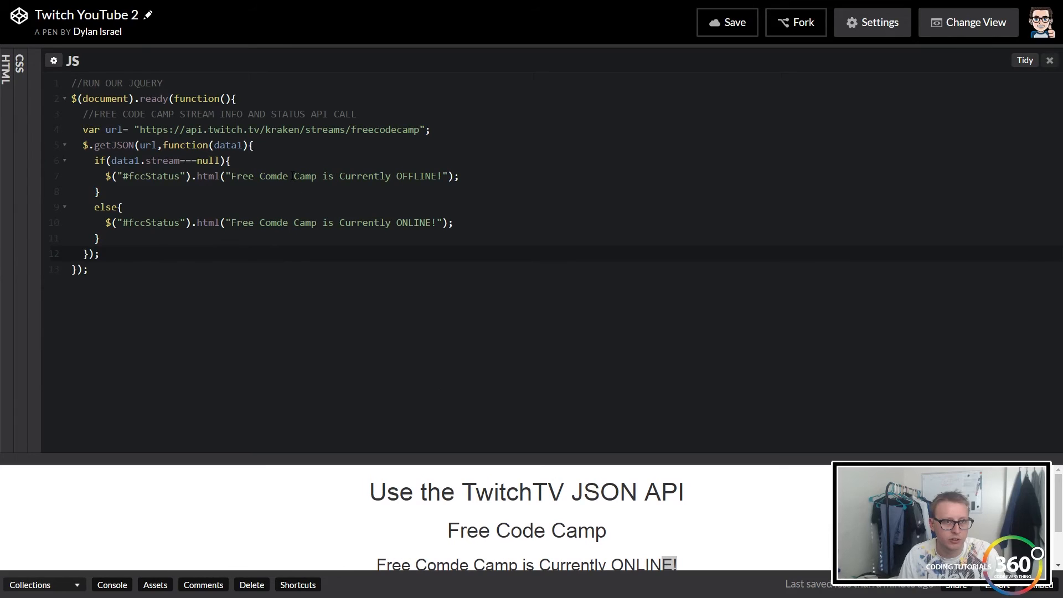
left_click(276, 176)
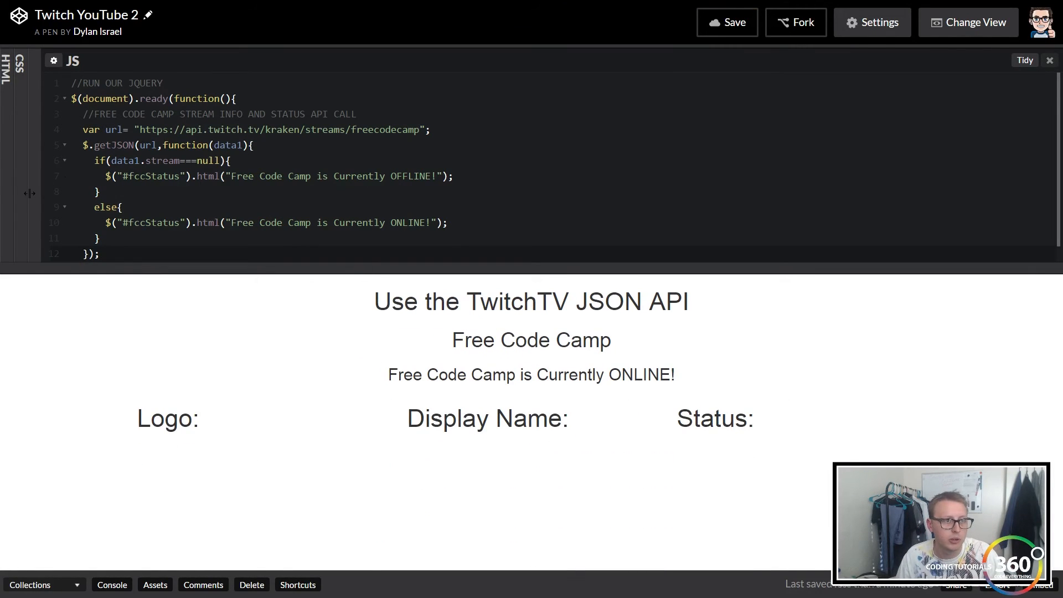
left_click(8, 72)
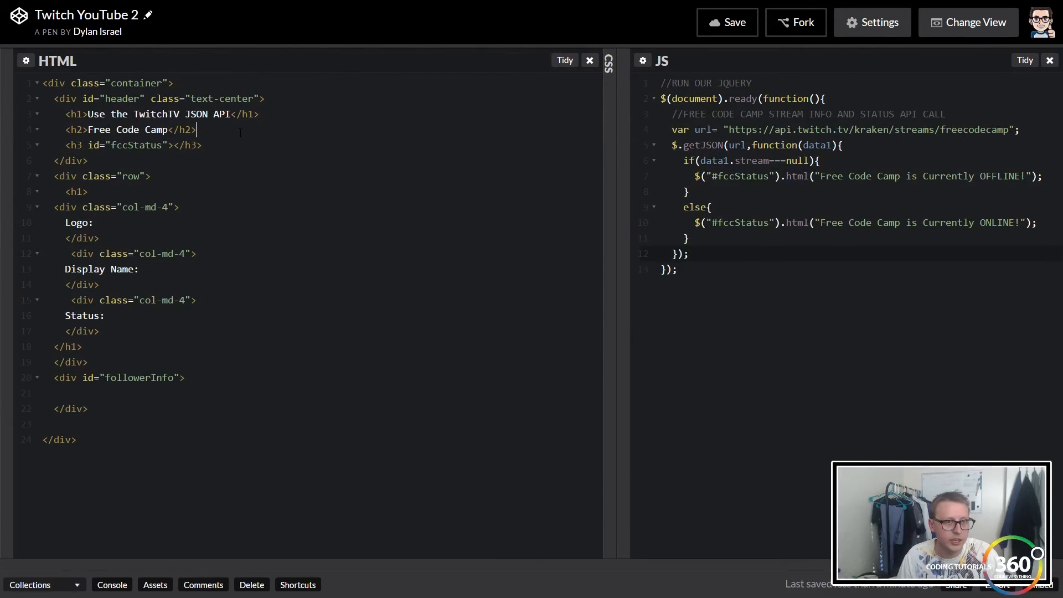
- Type <a href="twitch.tv/freecodecamp.com" above the fccStatus heading
type("<a hr")
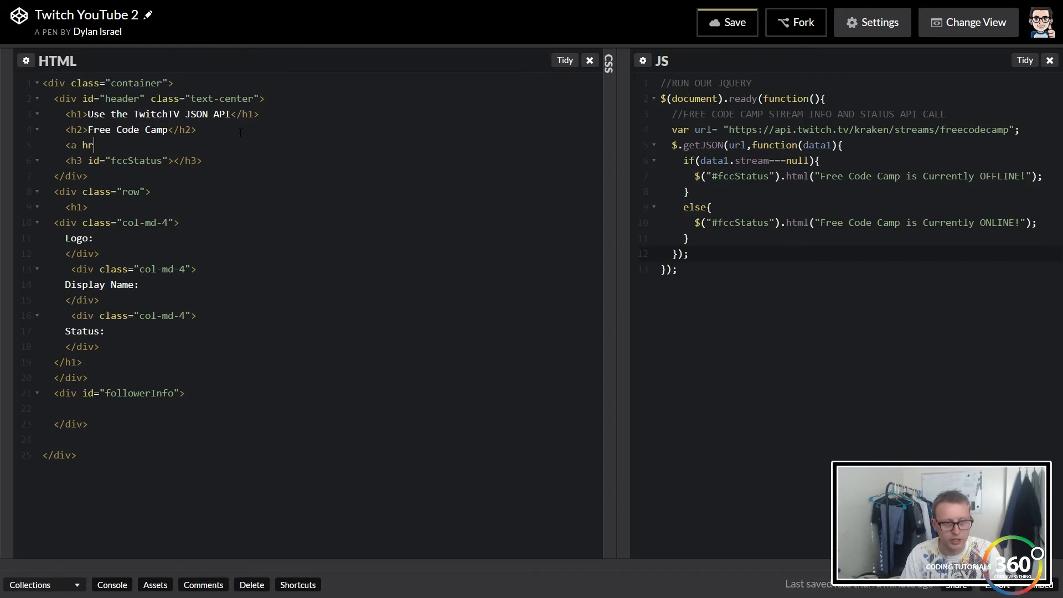
type("ef=\"\"")
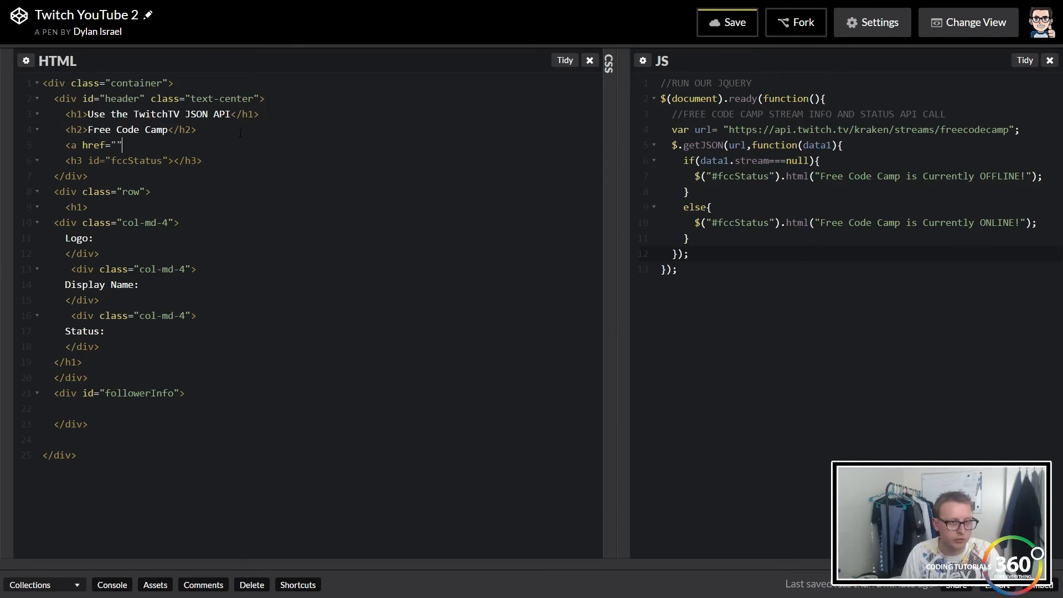
type("twitch.t")
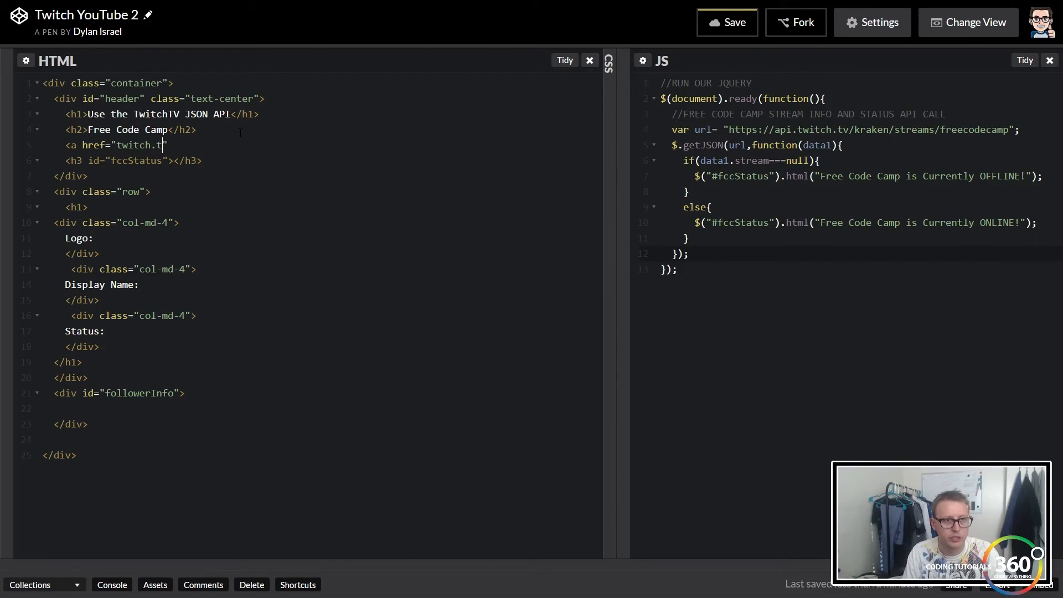
type("v/freec")
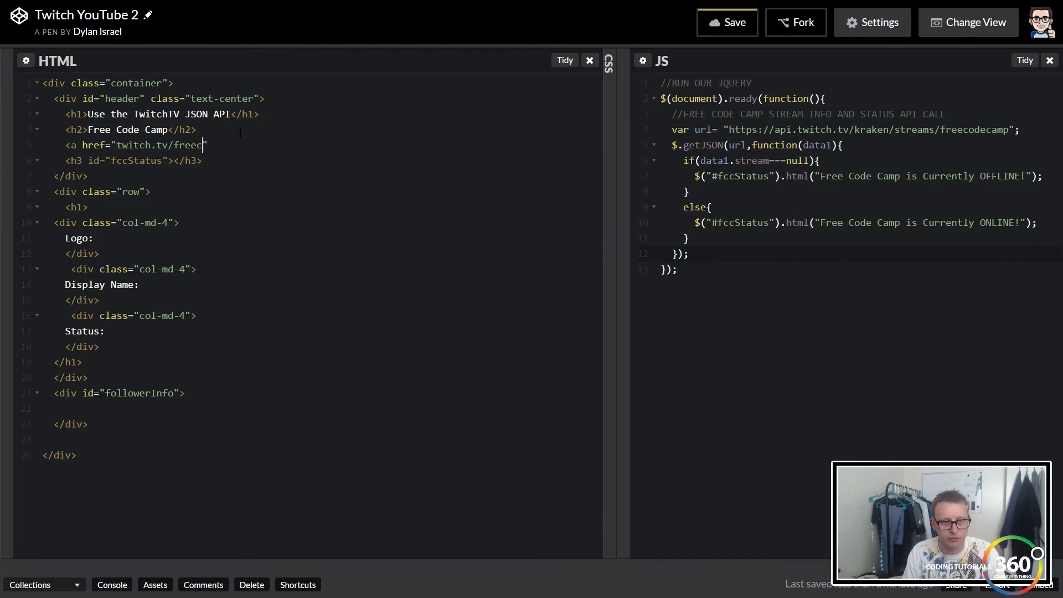
type("odecamp.com")
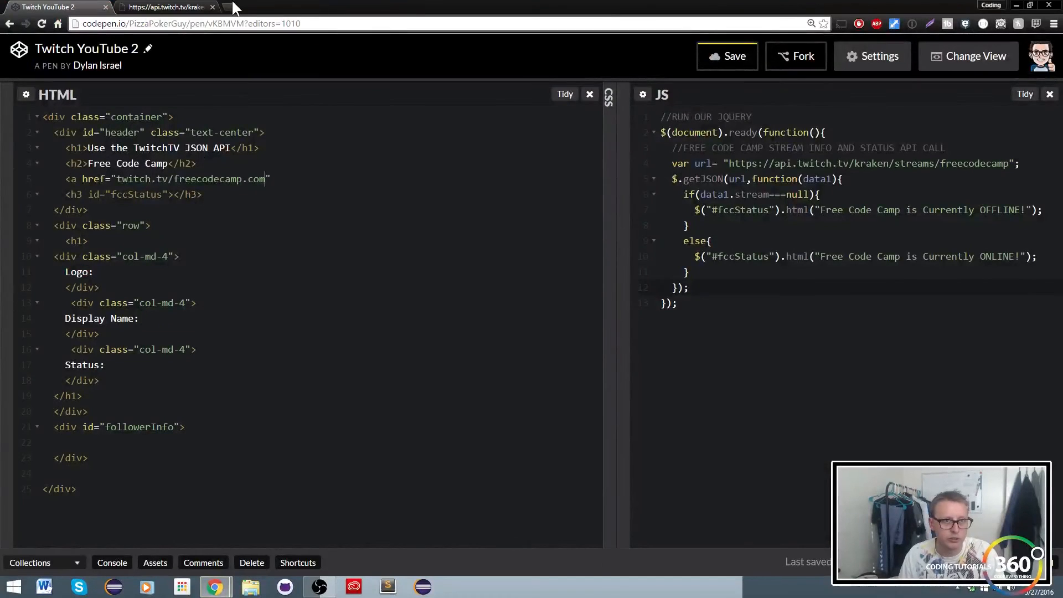
type("freecodecamp")
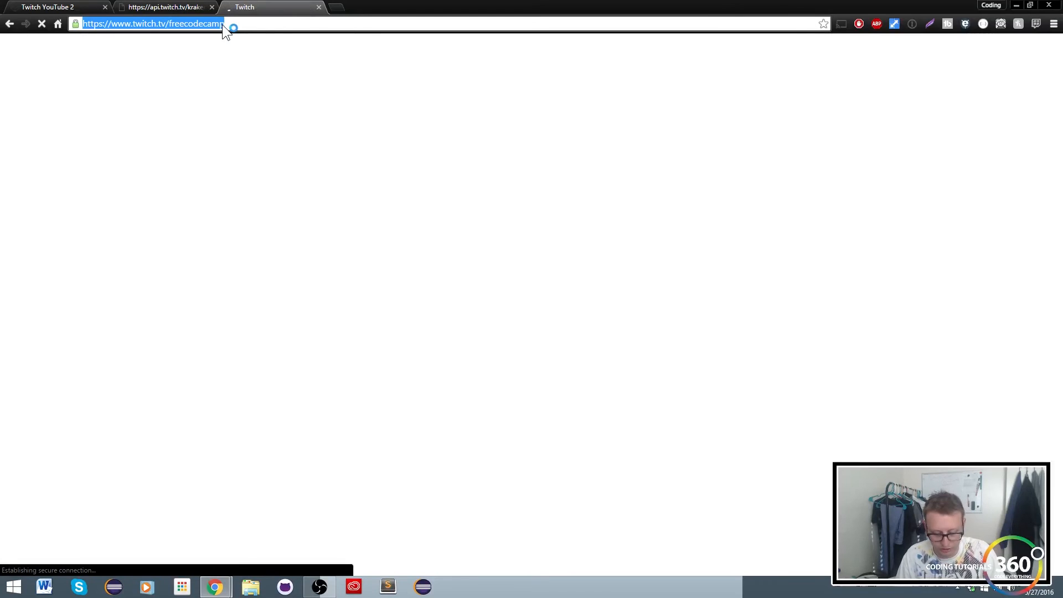
left_click(61, 6)
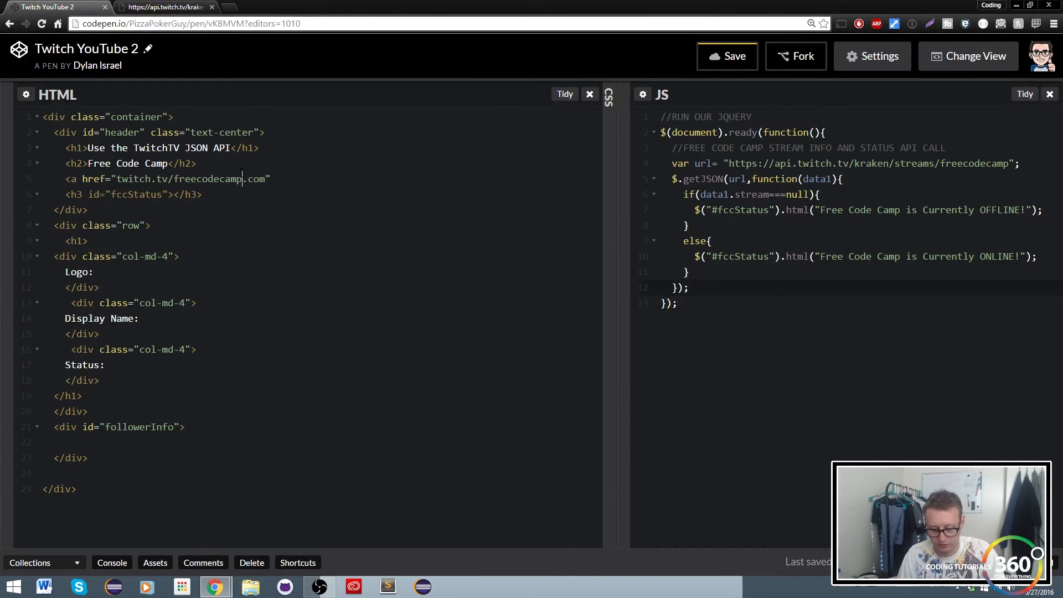
key("F11")
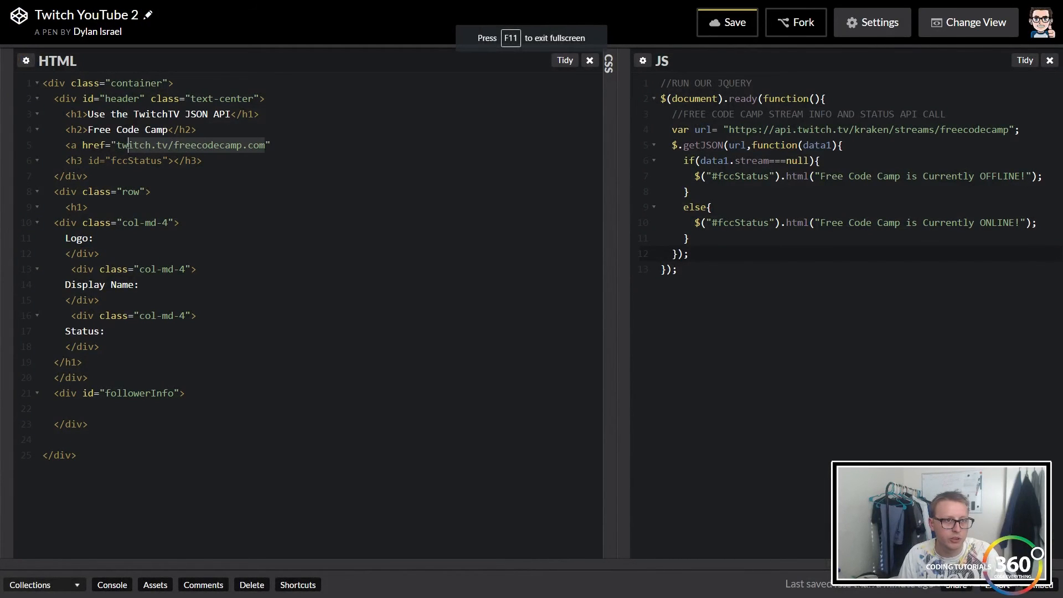
type("https://www.twitch.tv/freecodecamp")
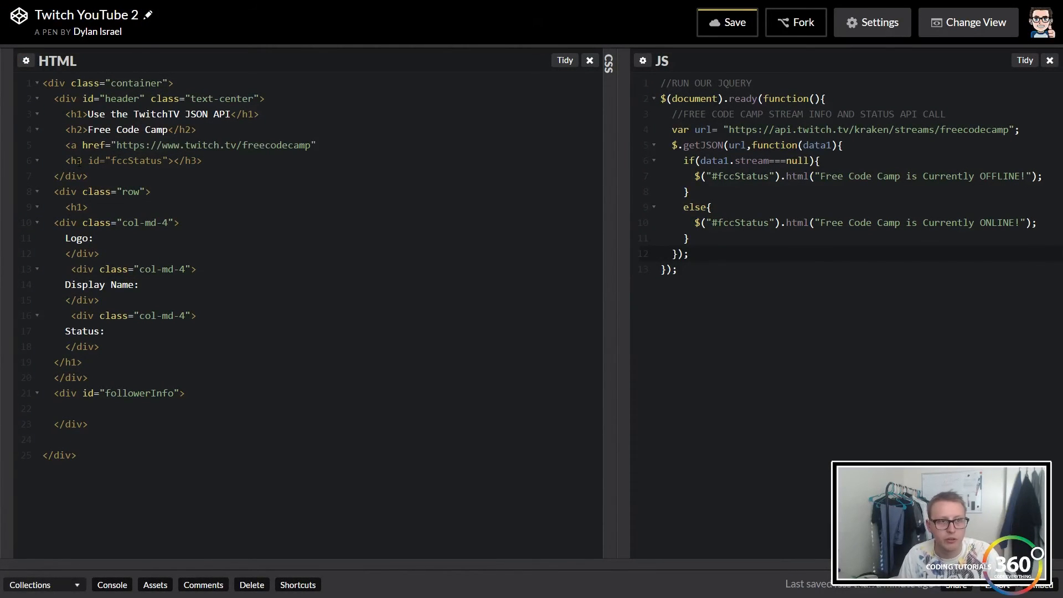
left_click(317, 145)
type(">")
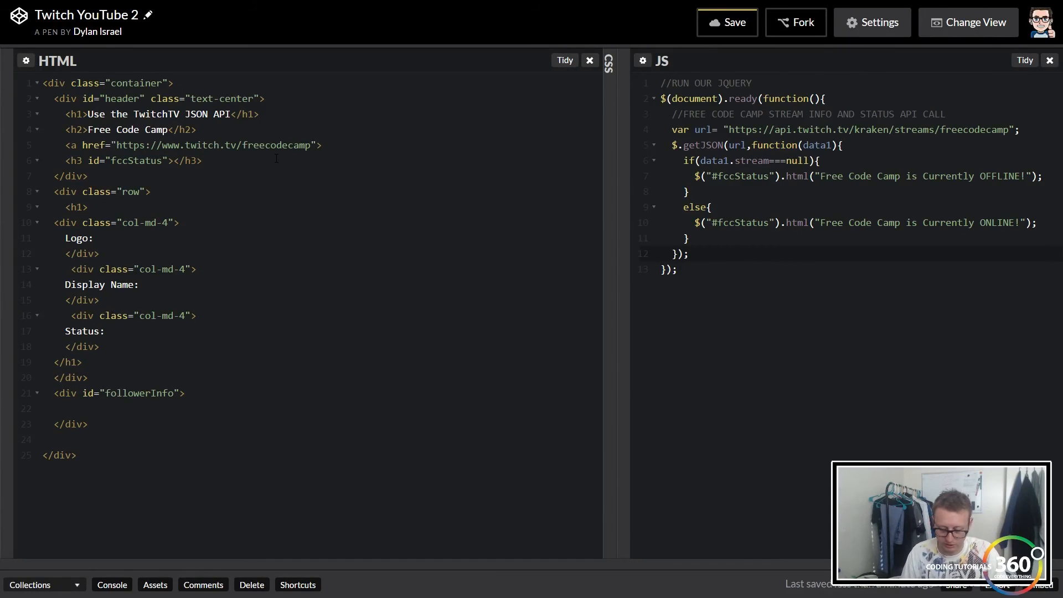
type("</")
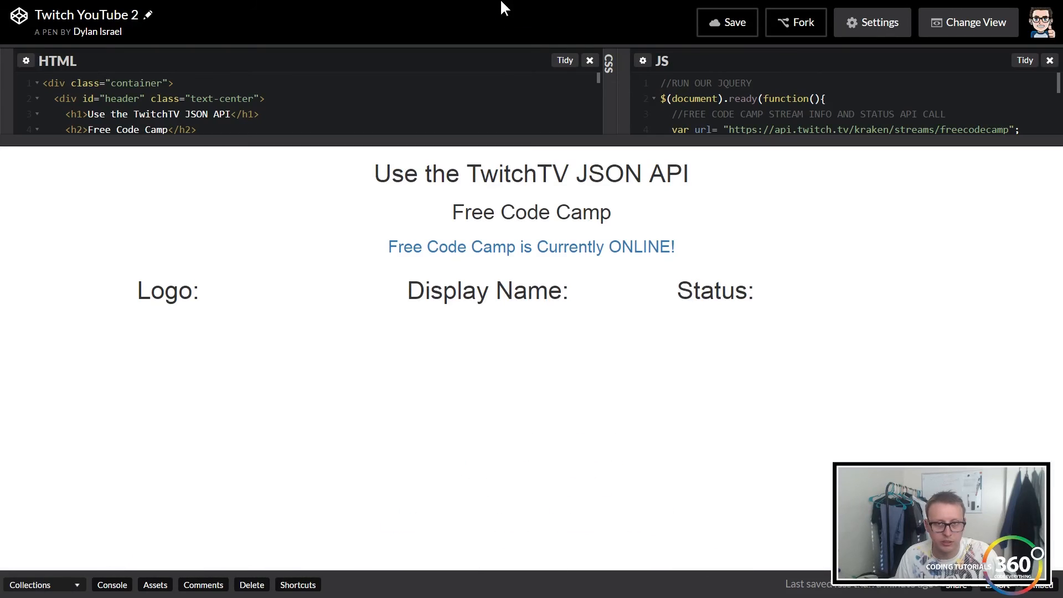
mouse_move(446, 282)
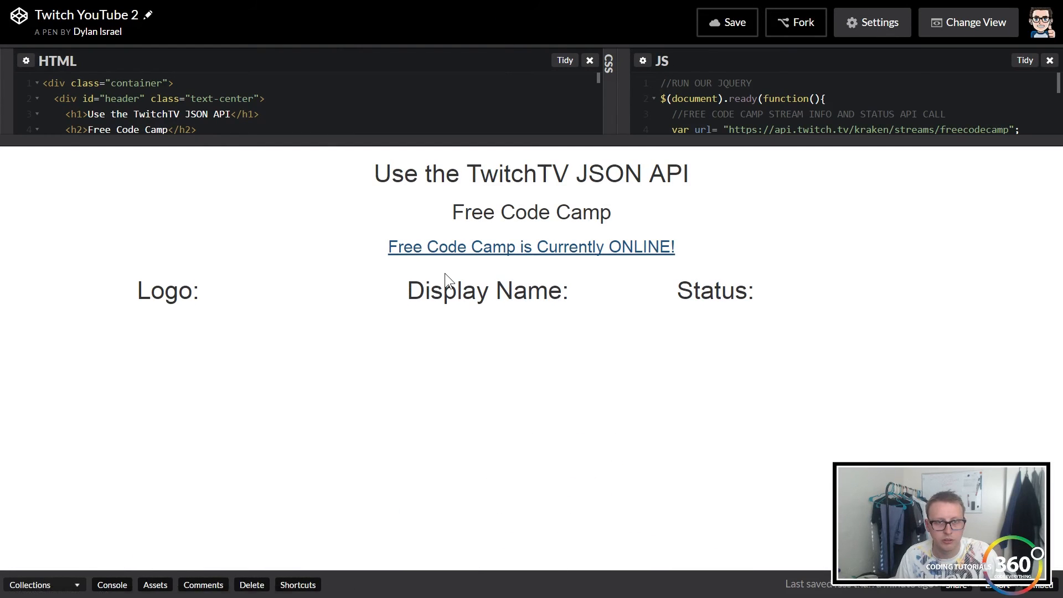
mouse_move(512, 249)
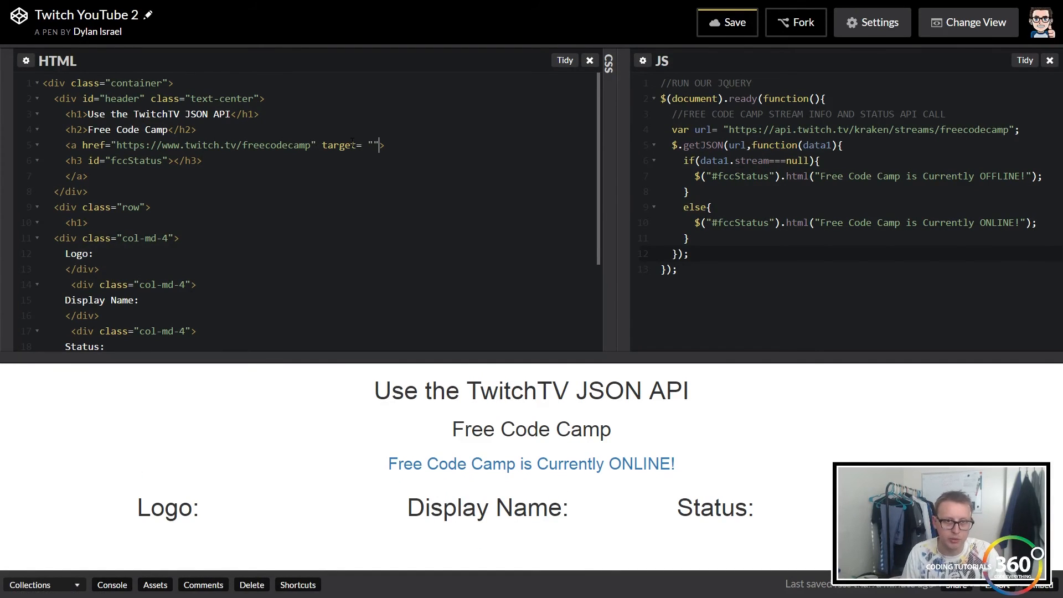
- Add target="blank" to the anchor and test the ONLINE status link
type("blank")
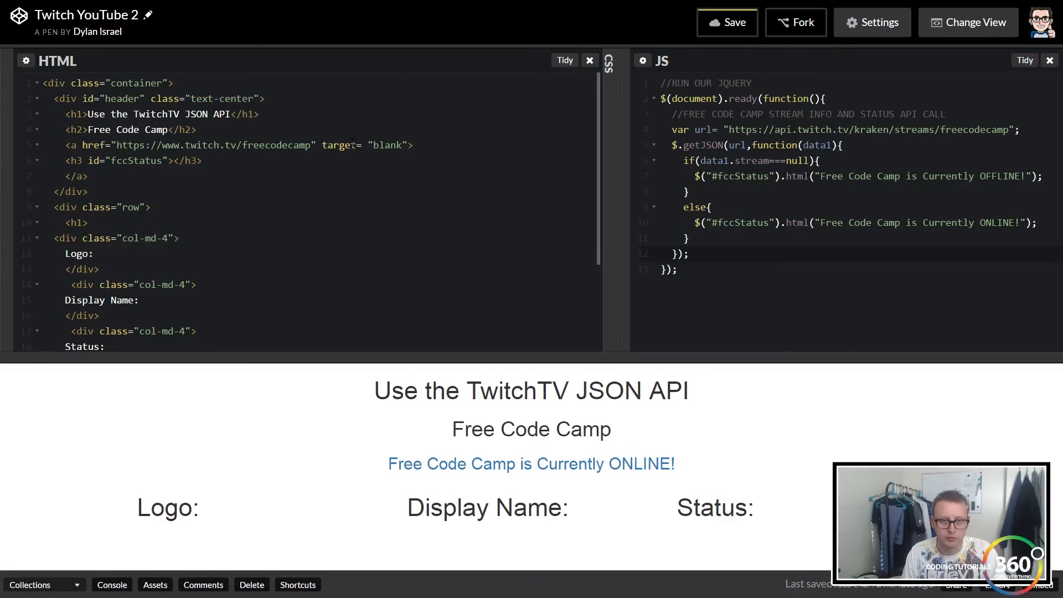
mouse_move(538, 471)
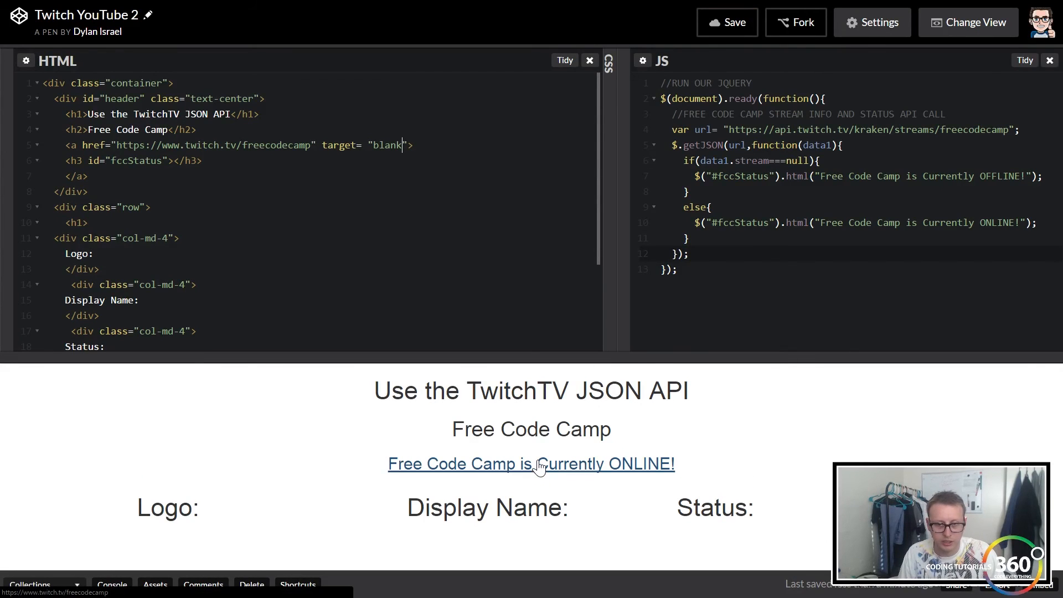
left_click(540, 465)
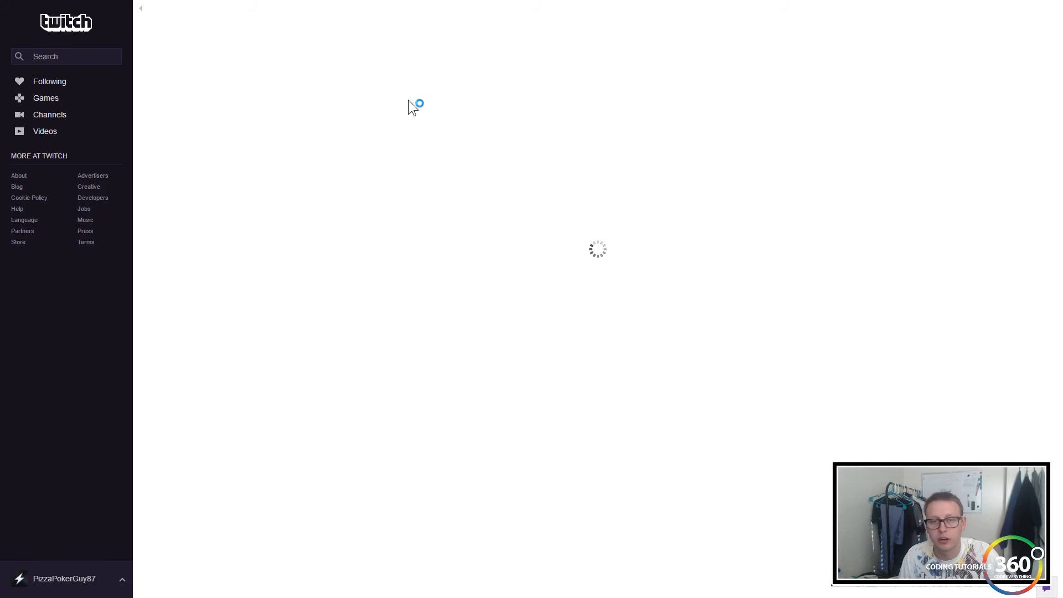
mouse_move(801, 306)
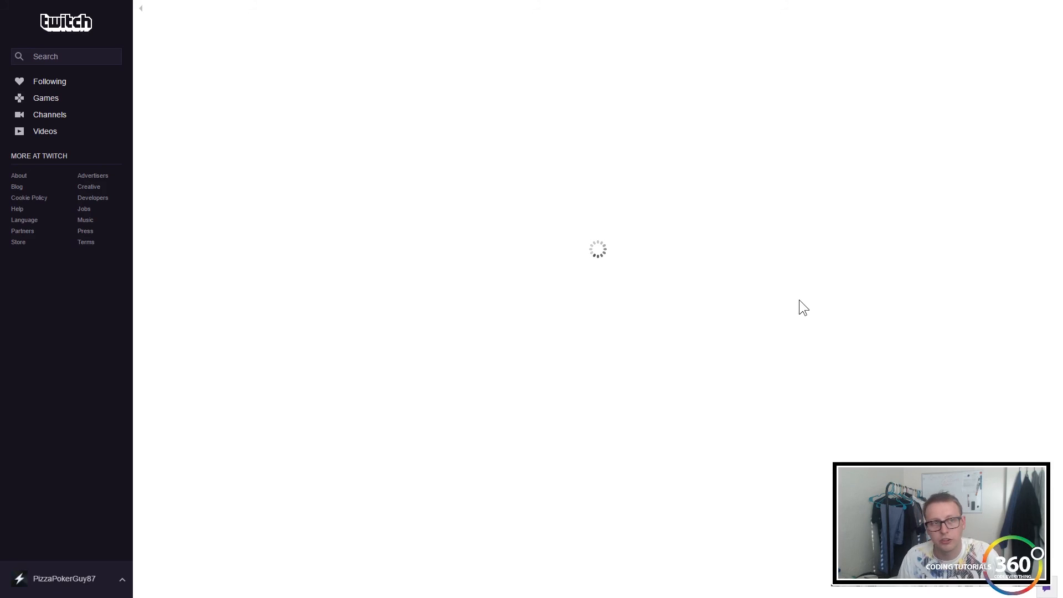